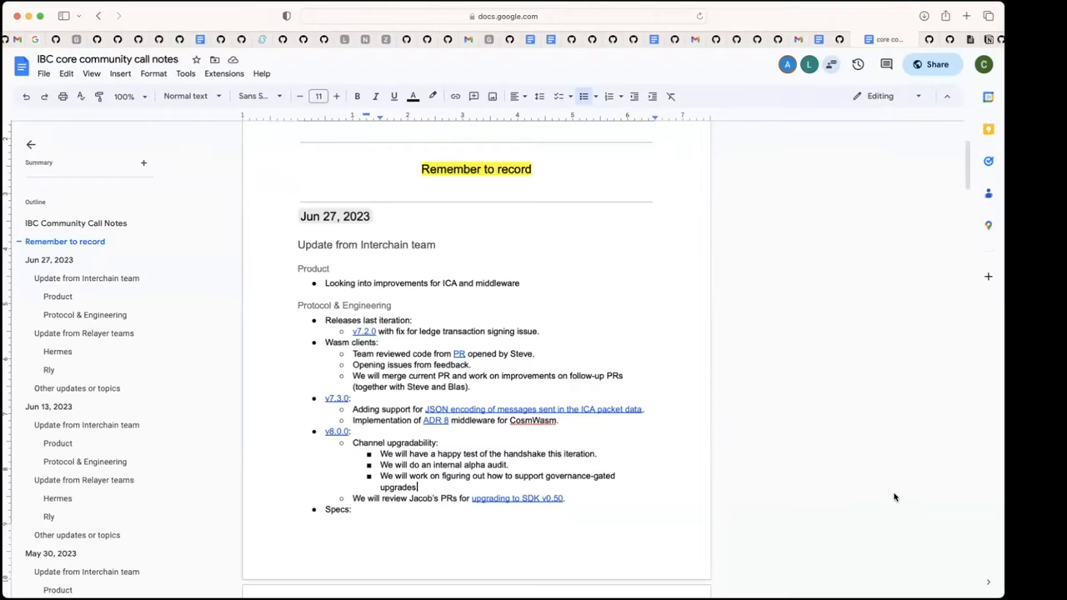
mouse_move(942, 490)
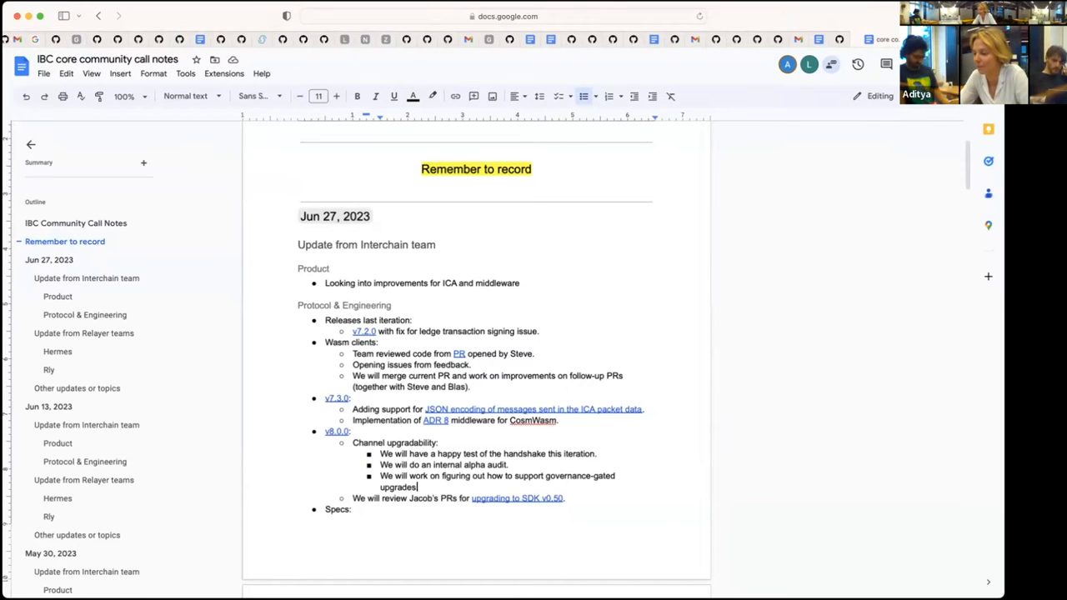
mouse_move(692, 284)
type(".")
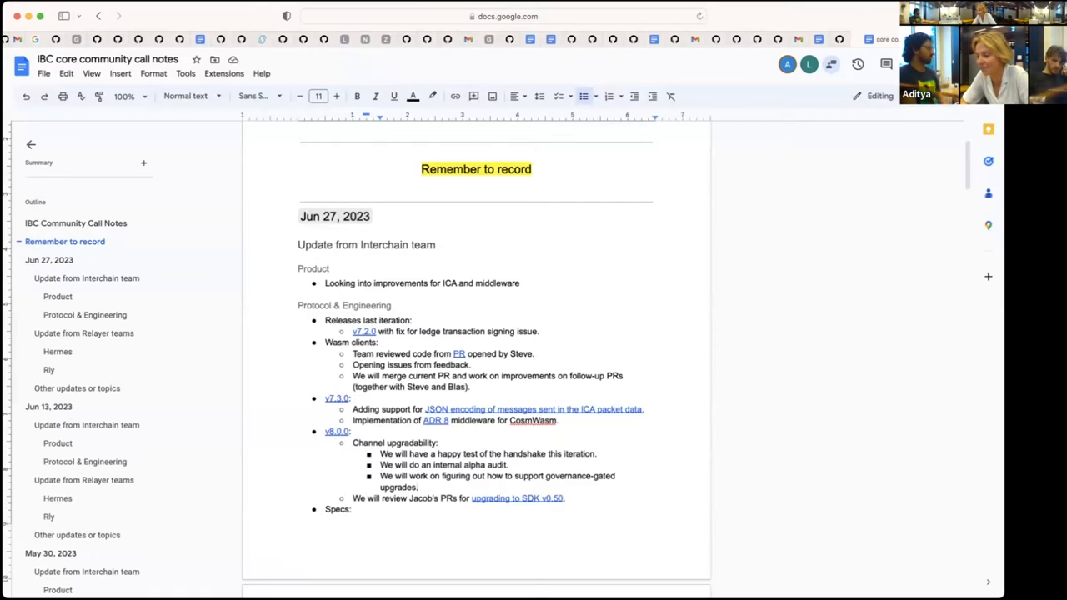
- Keep the cursor in the Jun 27 notes near the Protocol & Engineering section while following the call
left_click(417, 487)
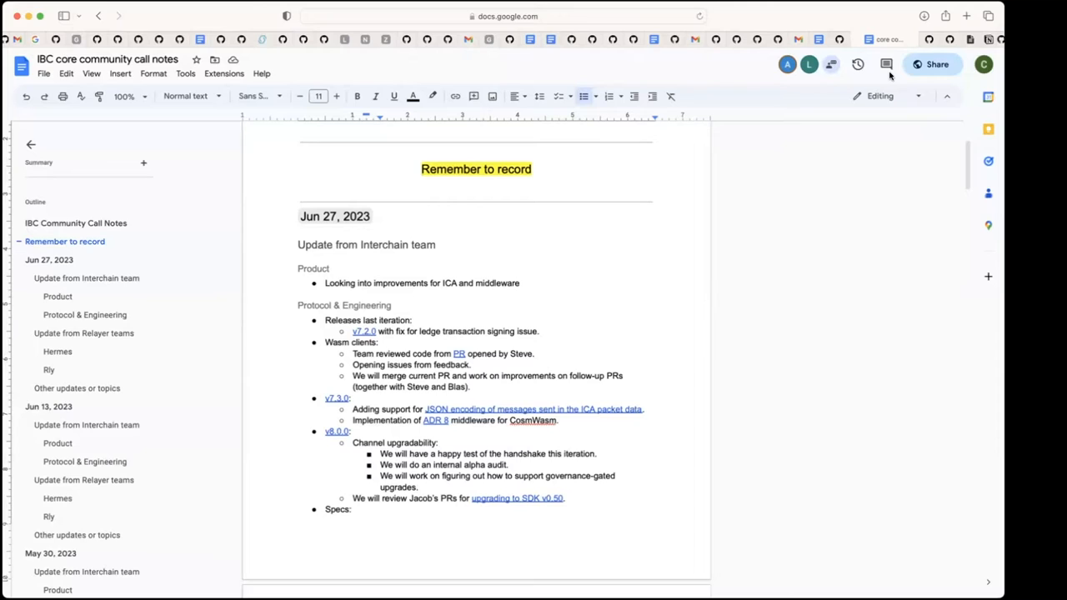
left_click(417, 487)
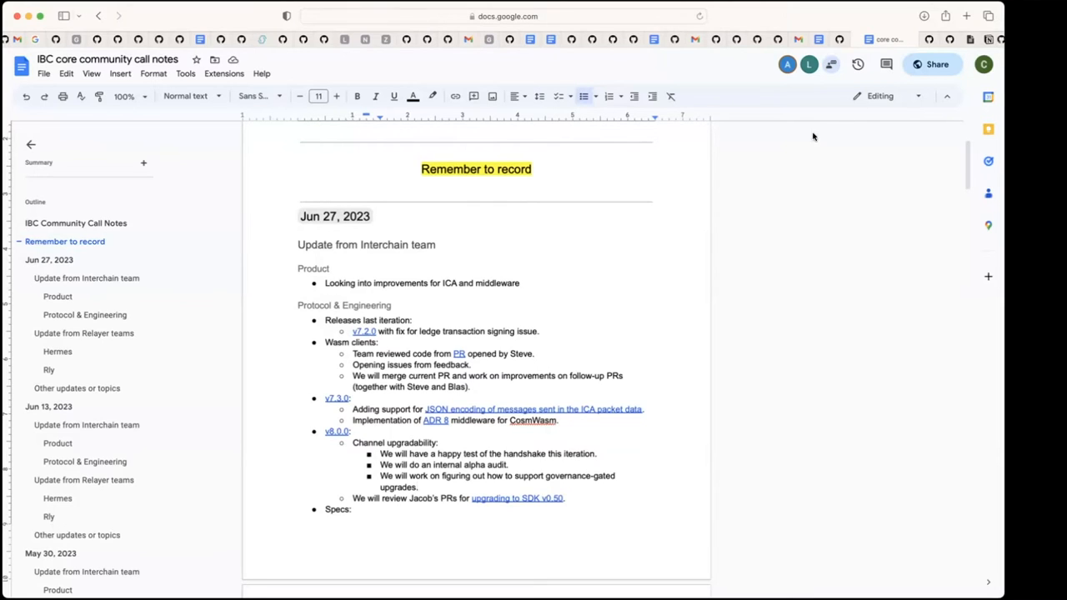
left_click(441, 330)
type("r")
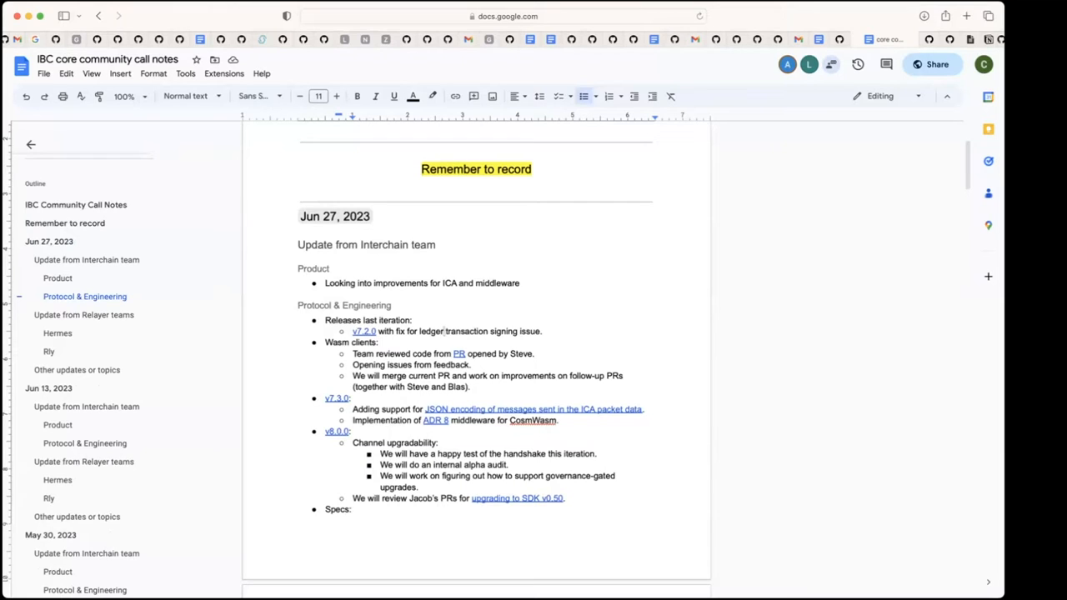
left_click(443, 330)
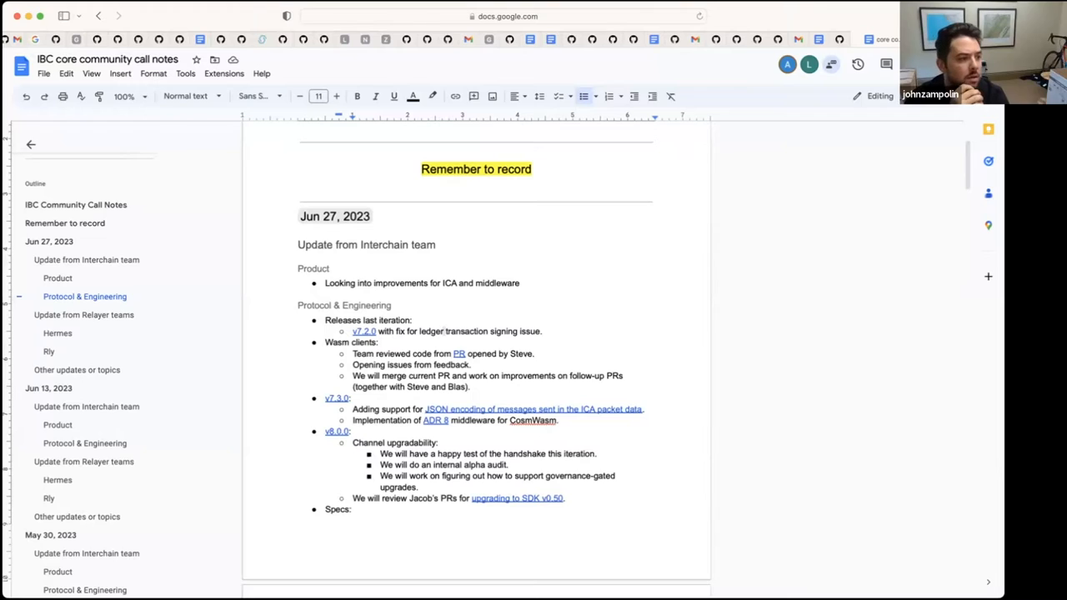
mouse_move(945, 269)
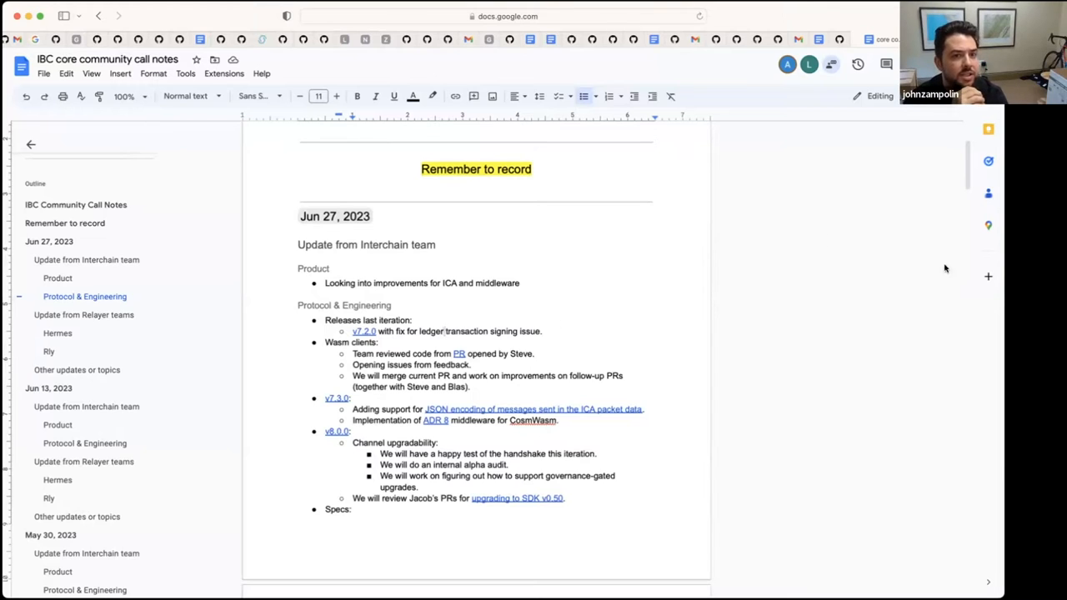
mouse_move(939, 499)
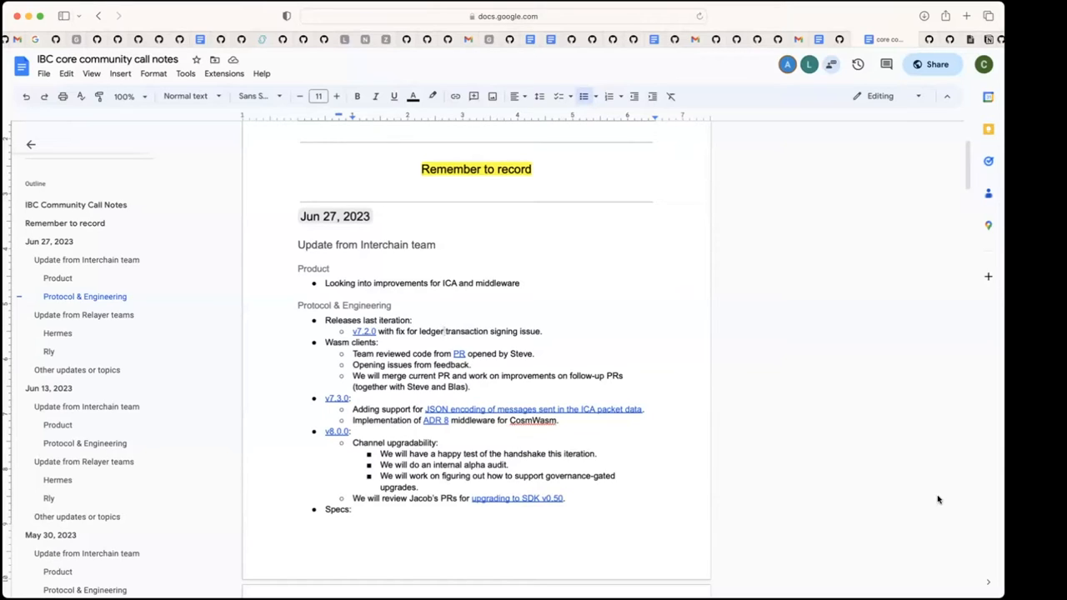
left_click(440, 330)
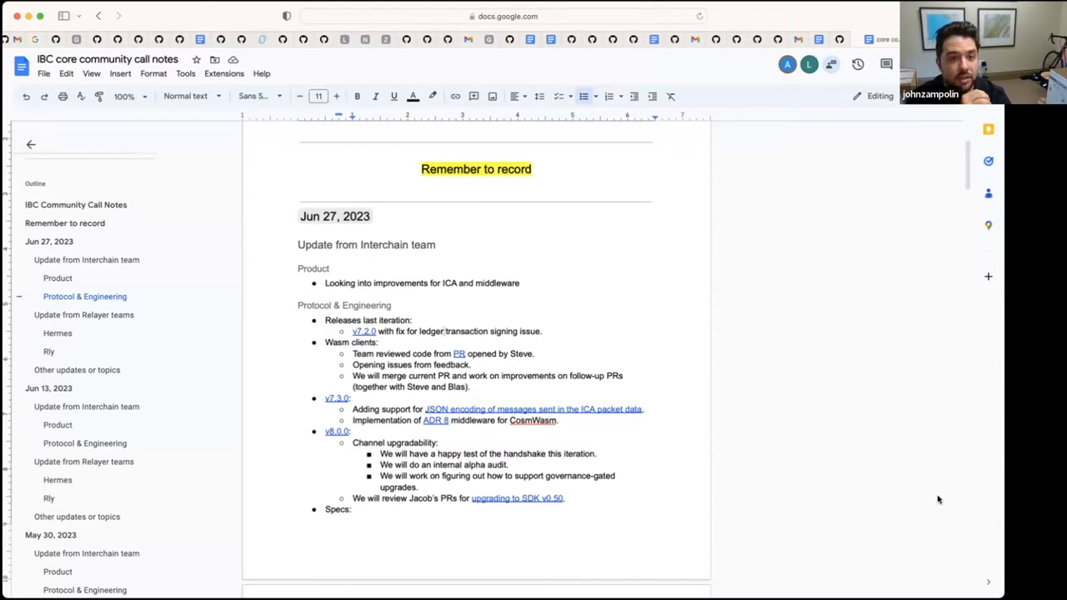
left_click(443, 330)
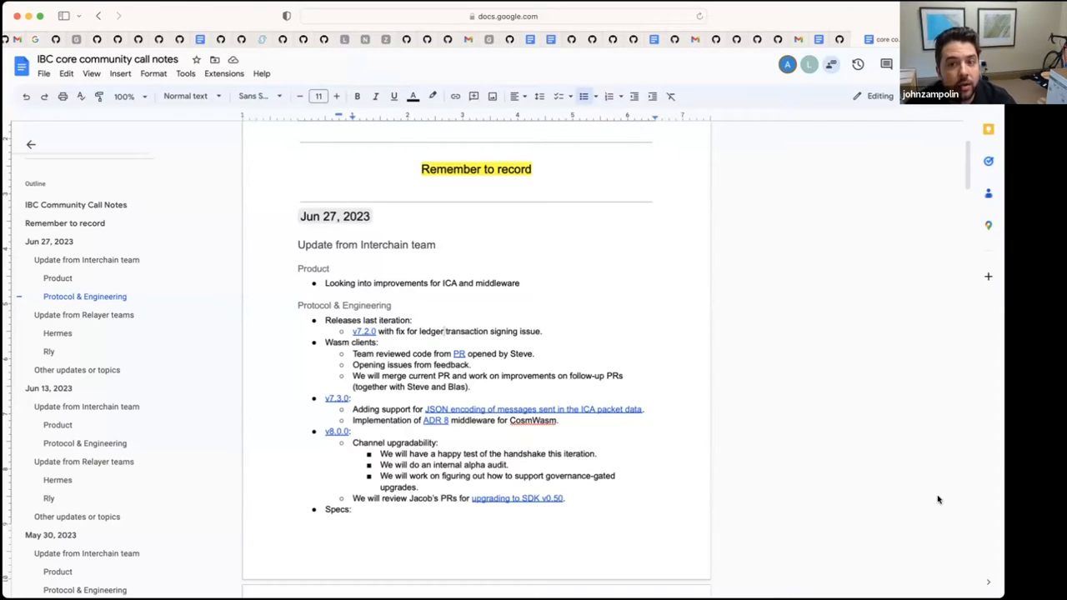
left_click(442, 330)
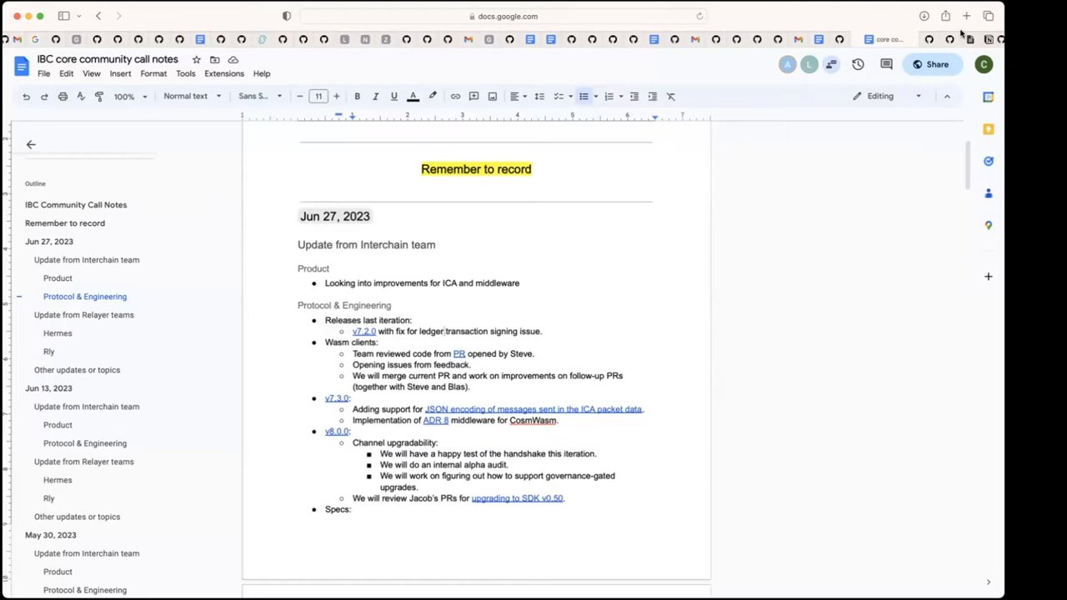
left_click(442, 330)
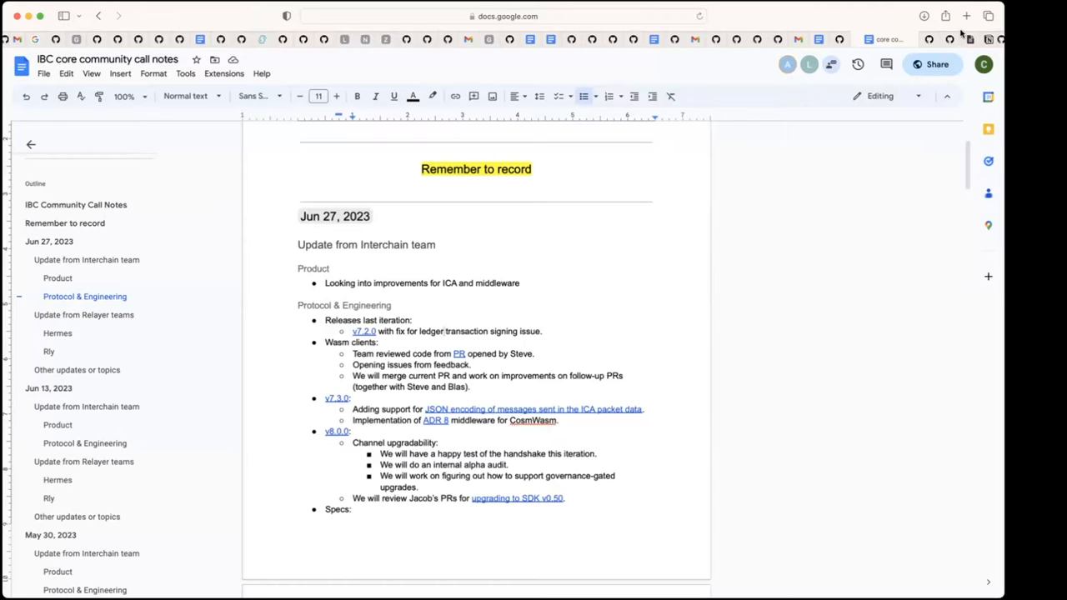
left_click(444, 330)
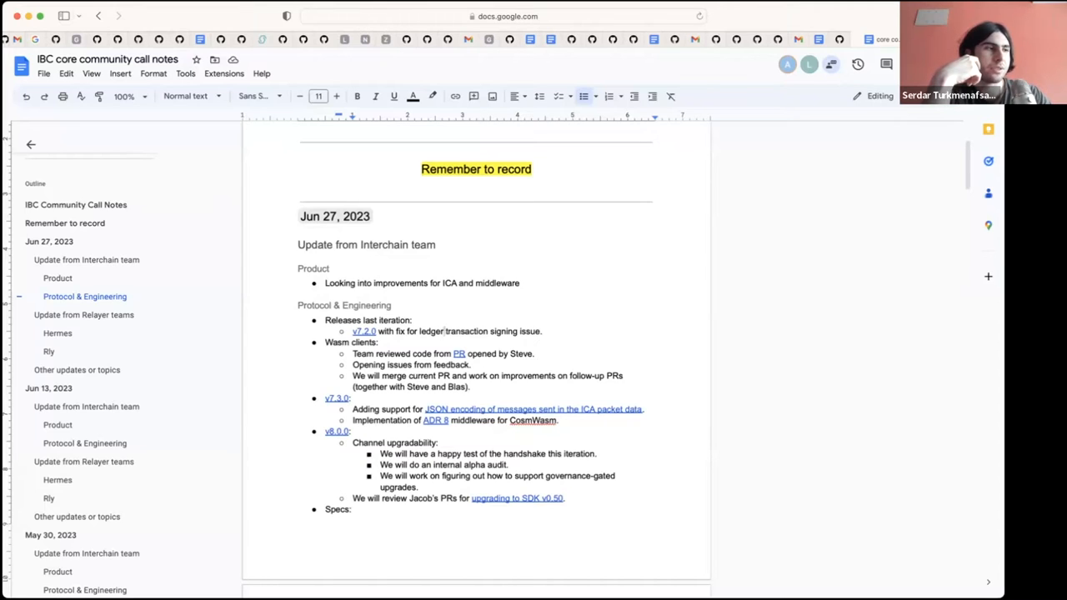
left_click(444, 330)
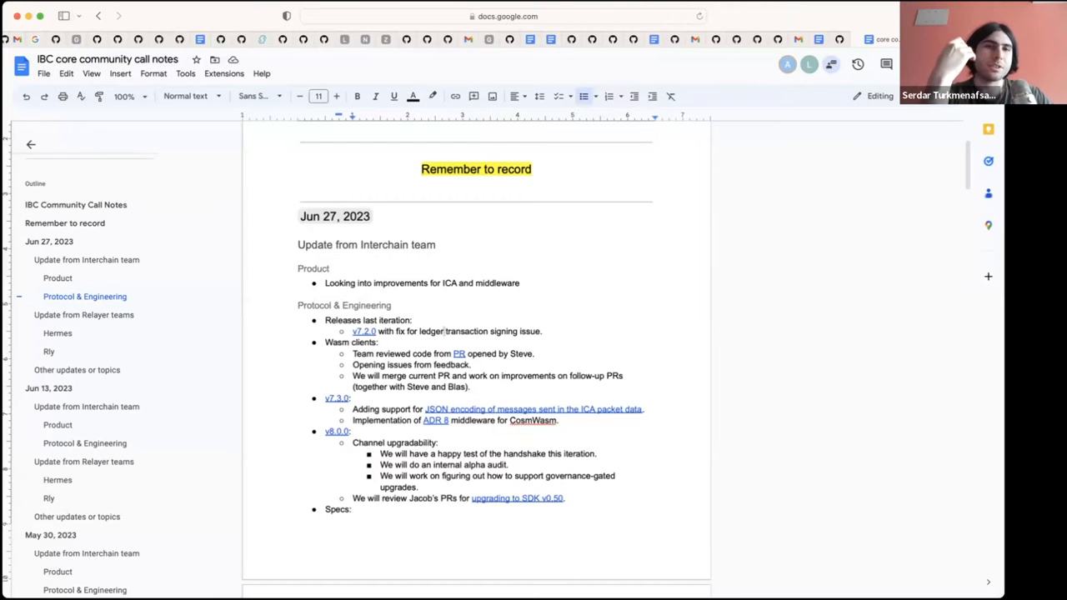
left_click(443, 330)
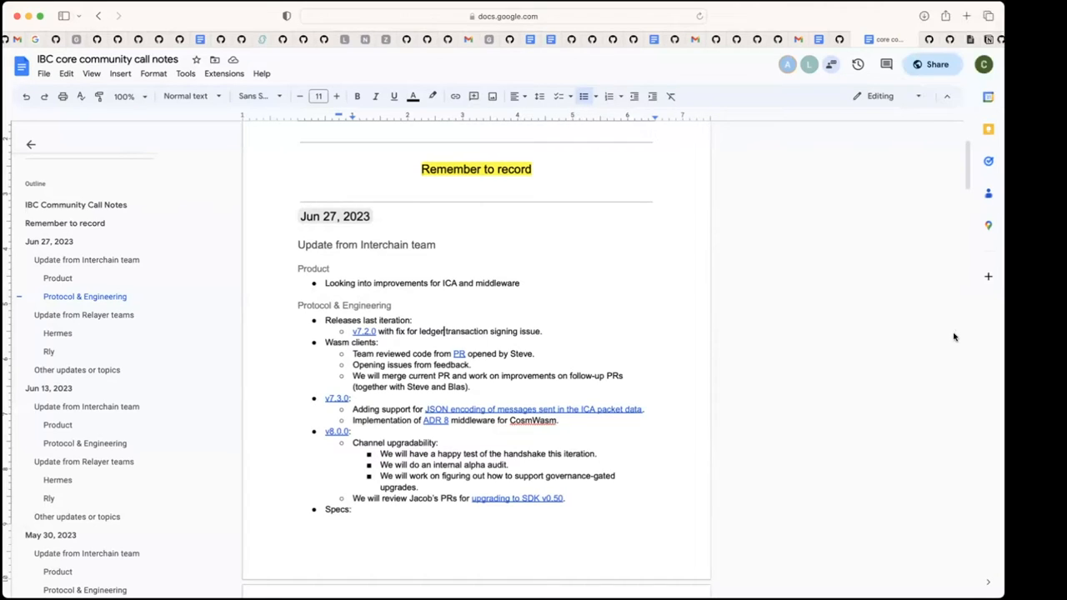
mouse_move(959, 236)
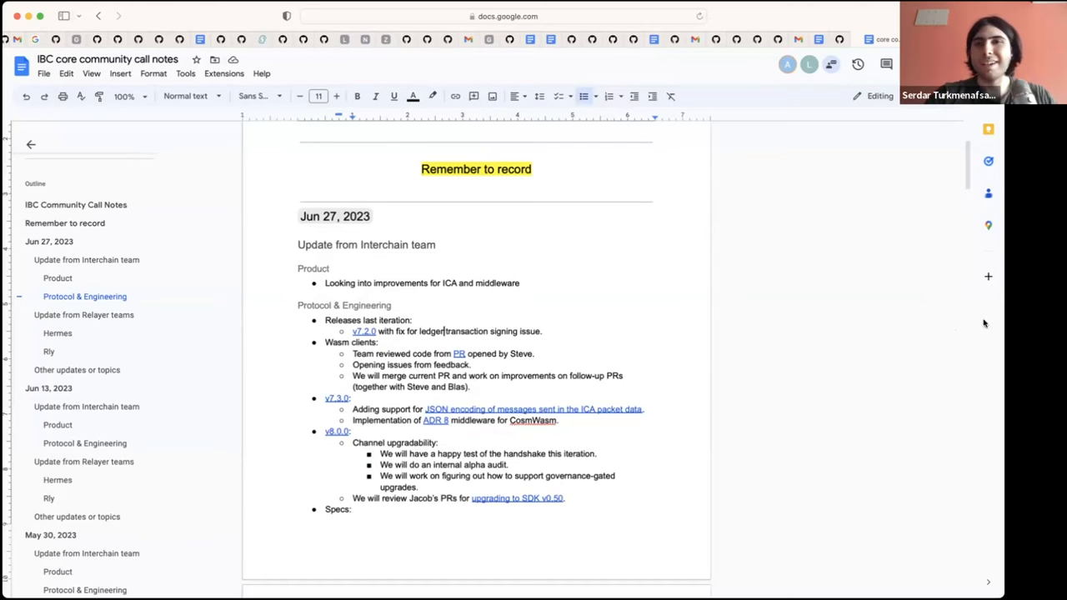
mouse_move(907, 153)
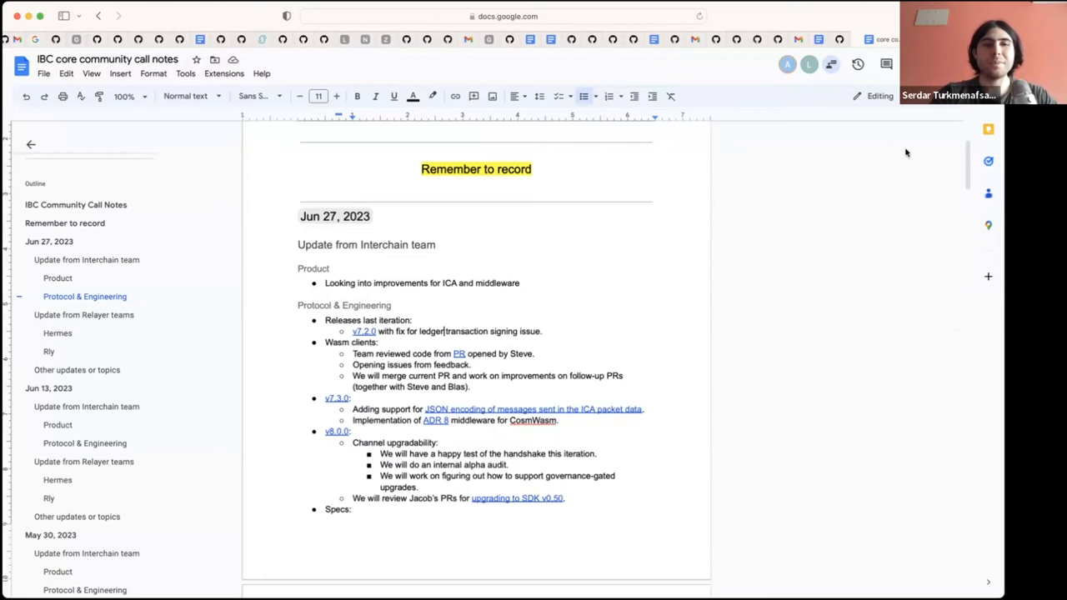
mouse_move(1004, 524)
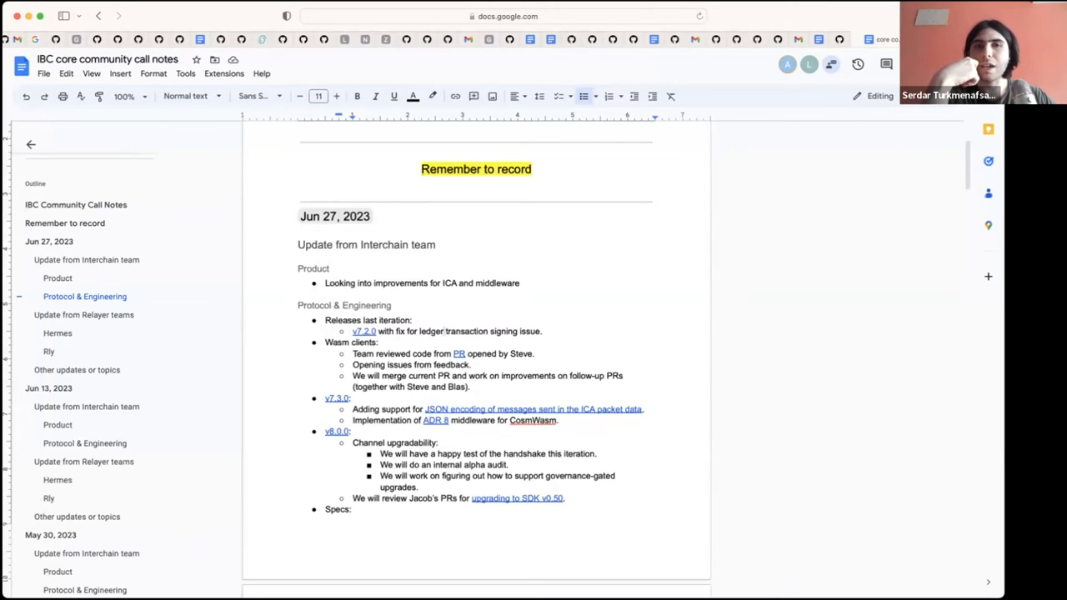
left_click(444, 330)
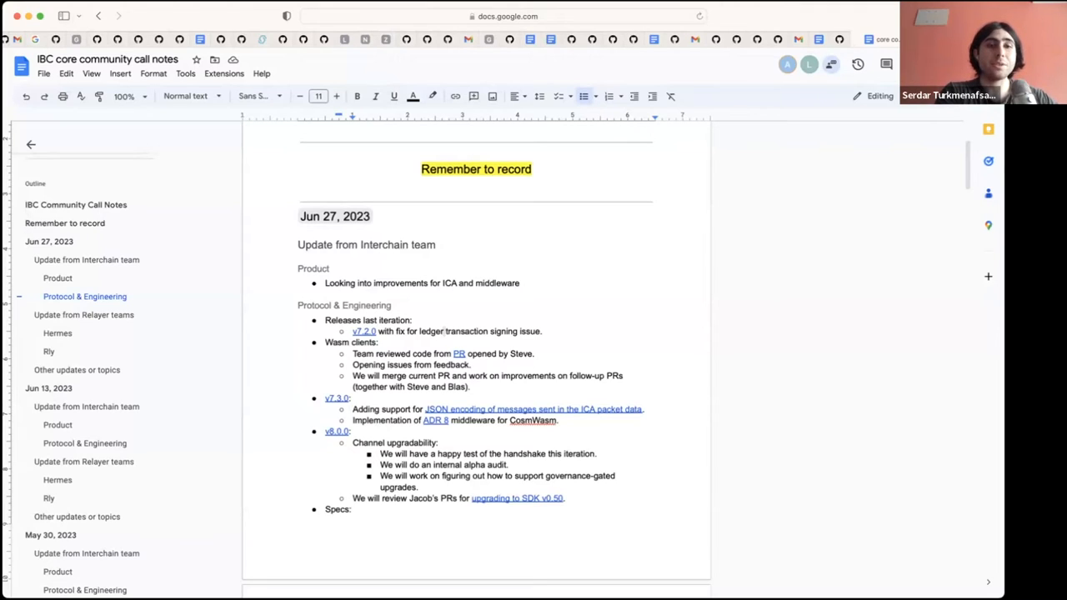
left_click(444, 330)
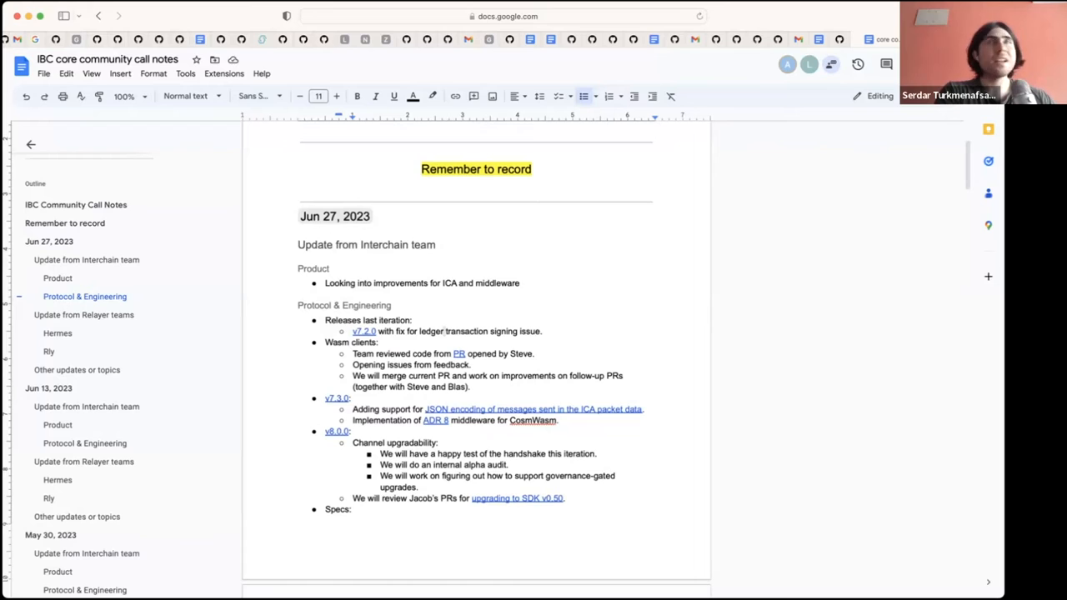
left_click(443, 330)
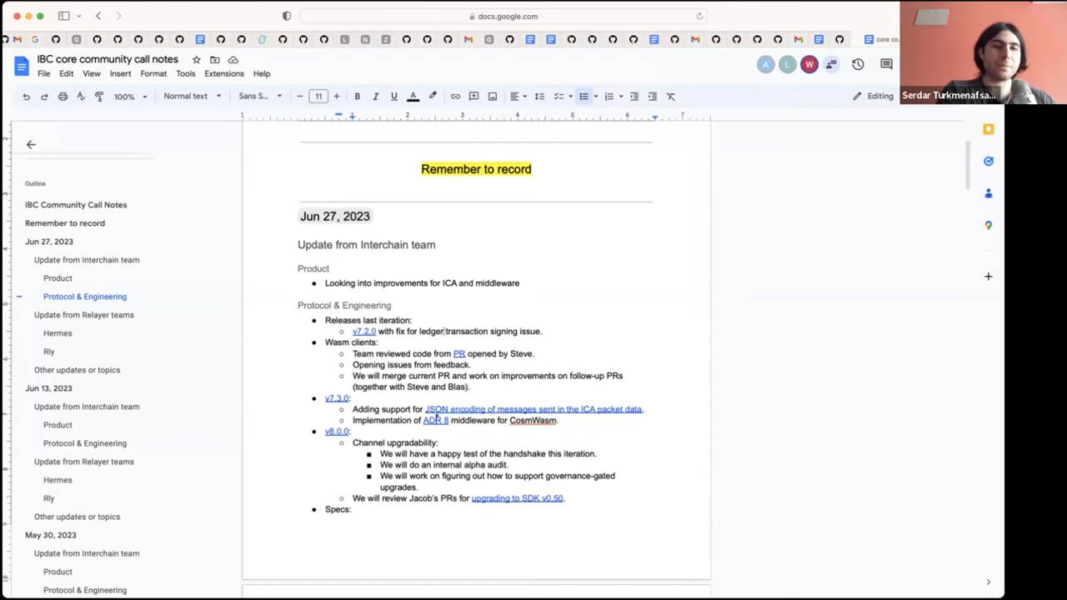
left_click(443, 330)
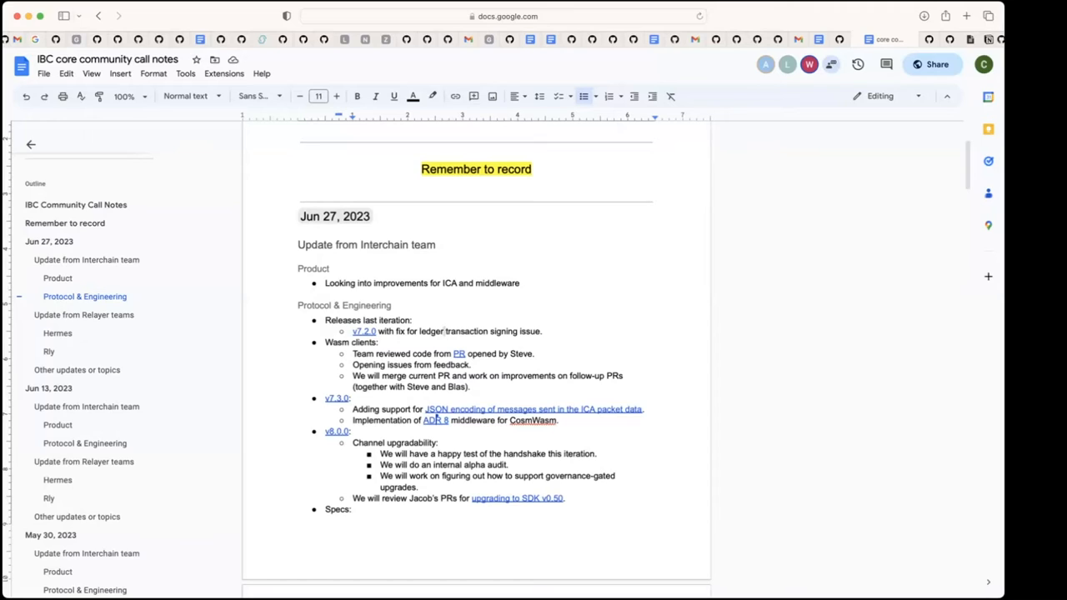
left_click(444, 330)
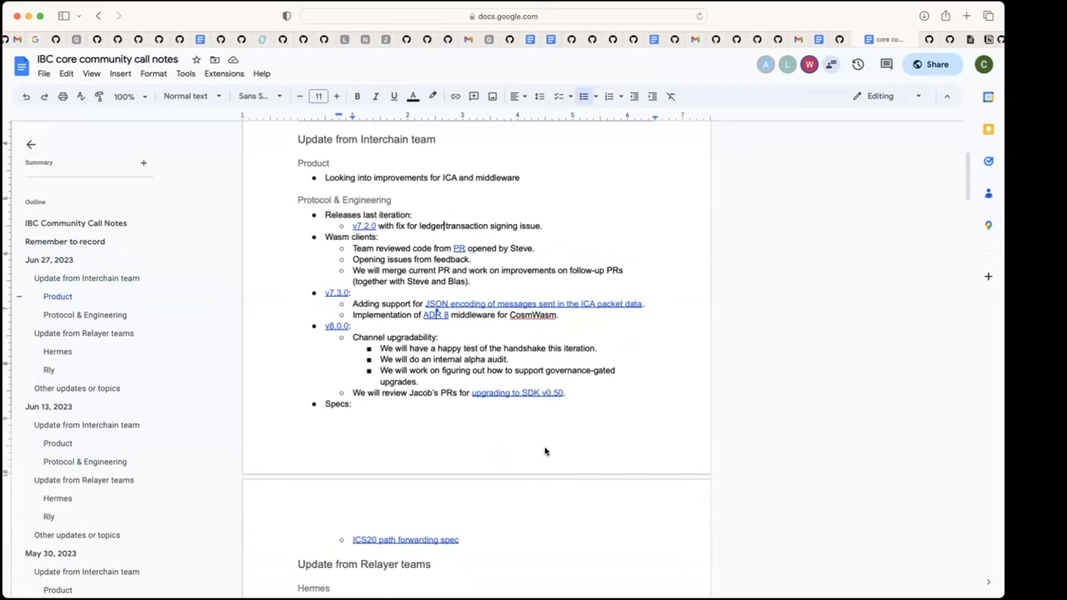
- Scroll down to the 'Update from Relayer teams' heading with its empty Hermes and Rly bullets
scroll("down", 3)
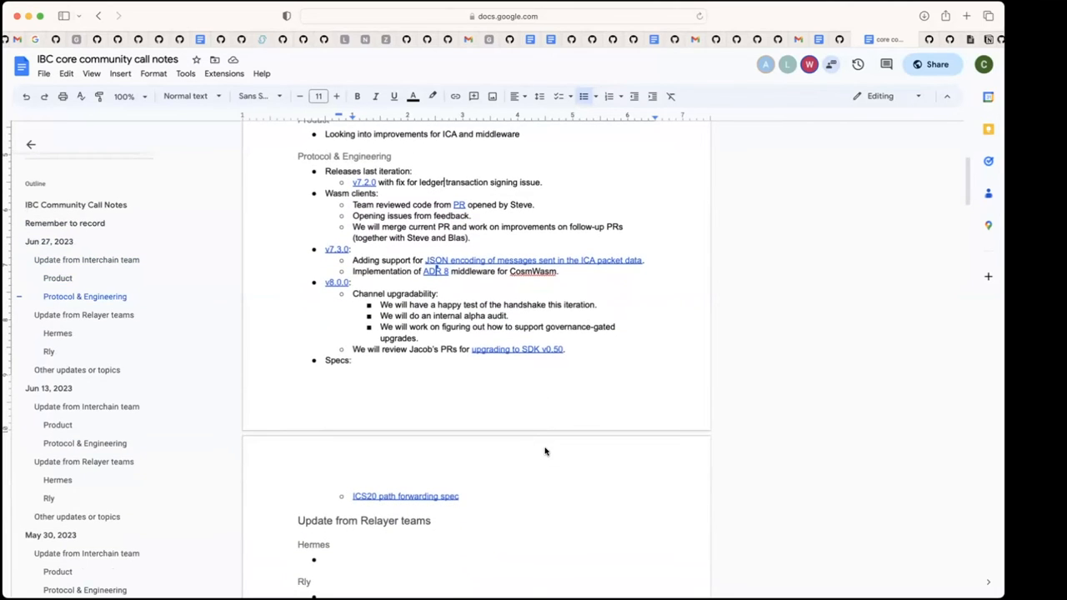
scroll("down", 3)
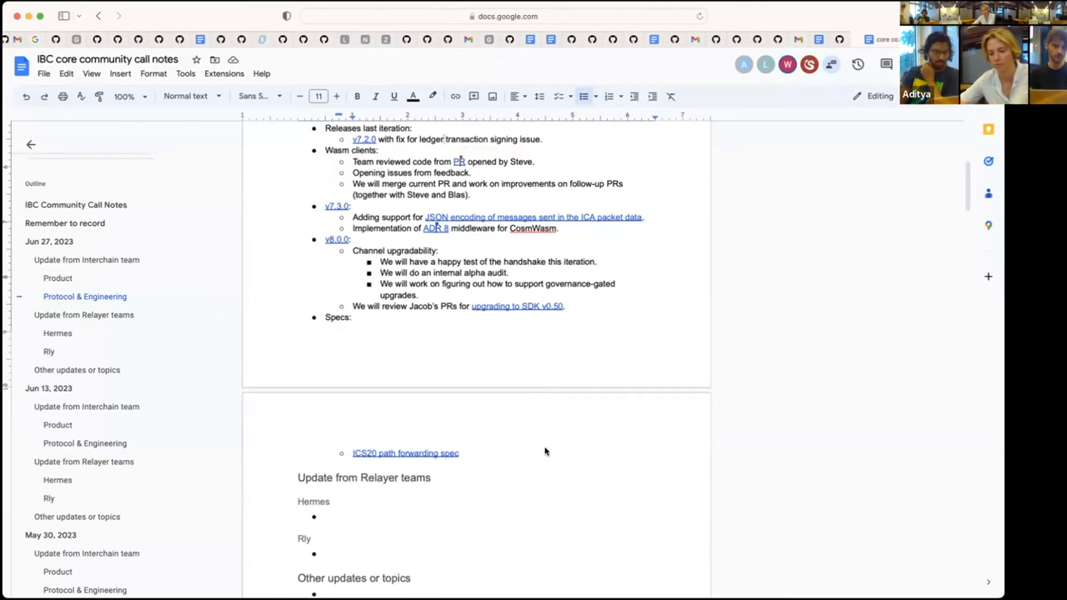
scroll("down", 3)
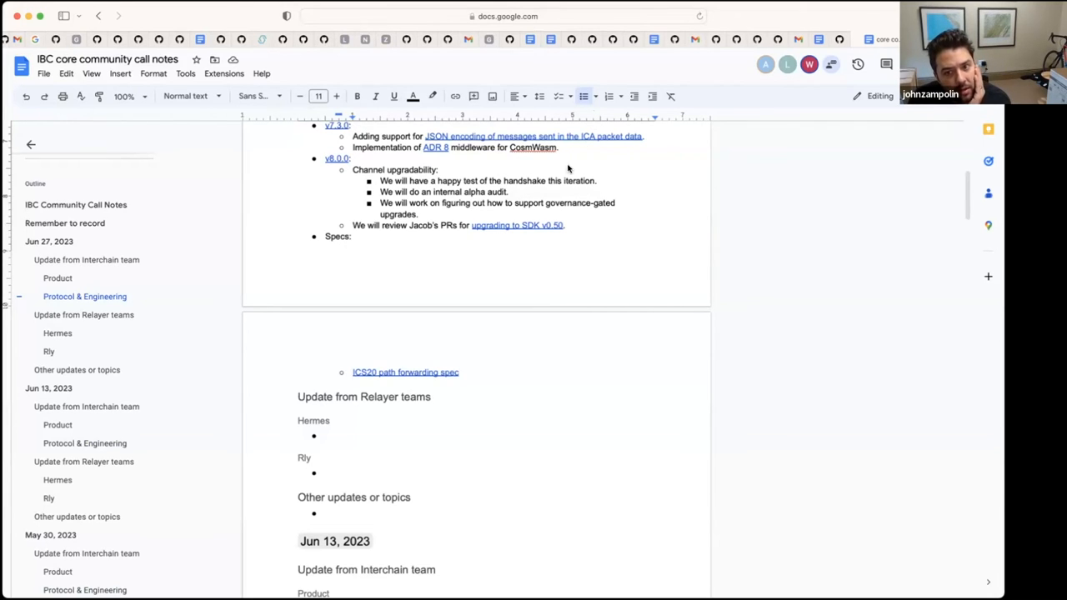
mouse_move(542, 216)
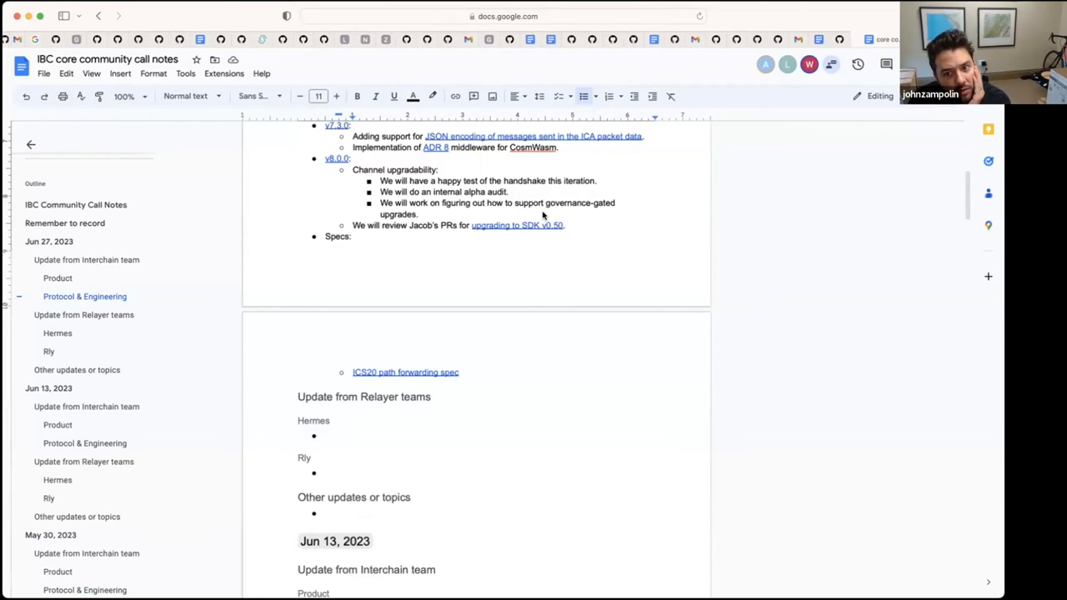
mouse_move(544, 207)
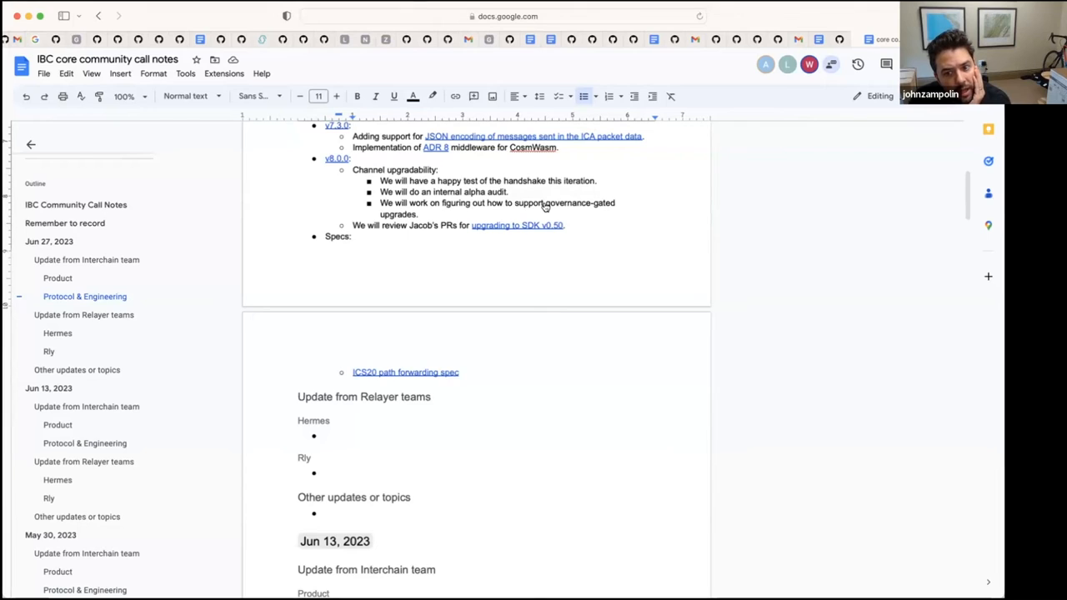
mouse_move(740, 80)
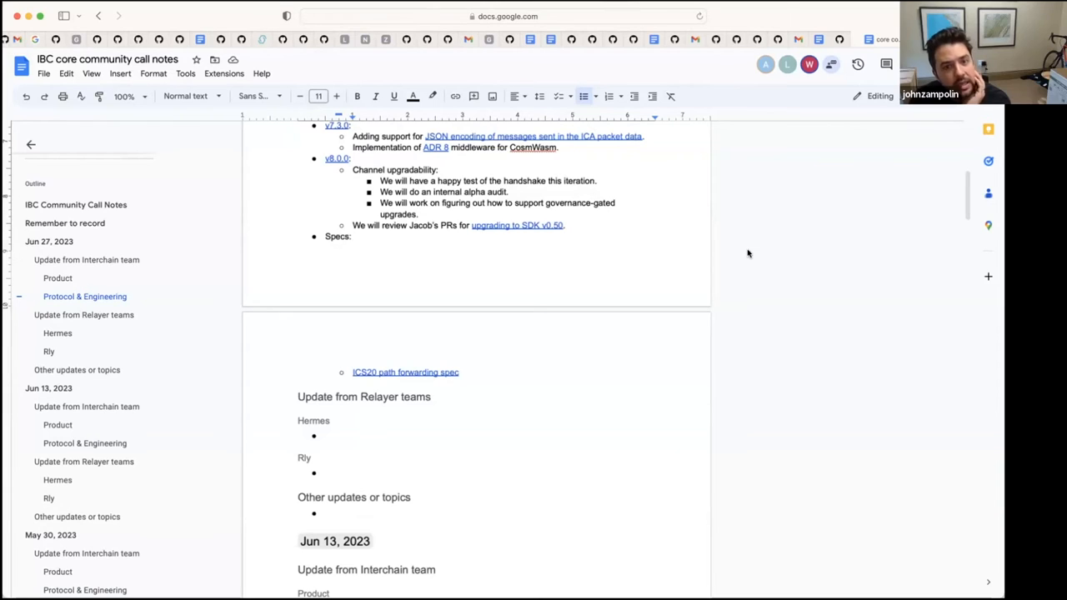
mouse_move(649, 83)
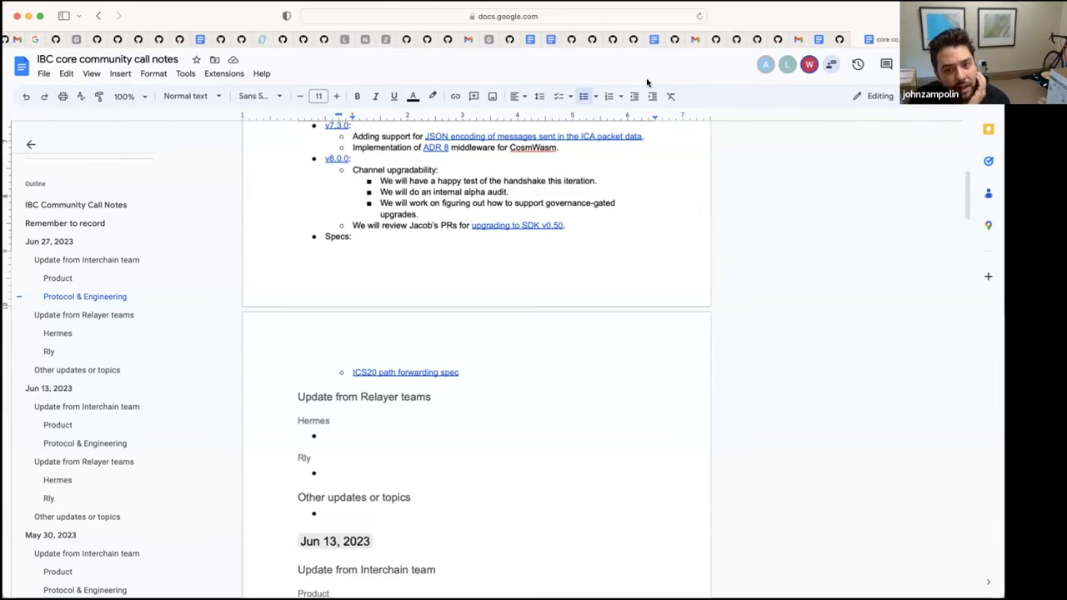
mouse_move(831, 377)
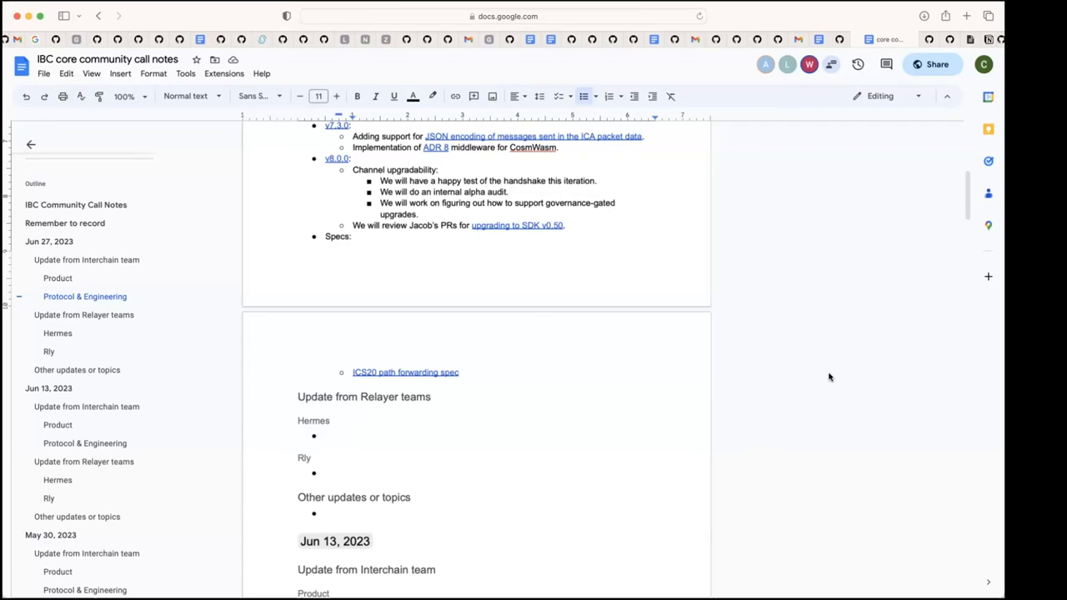
mouse_move(608, 337)
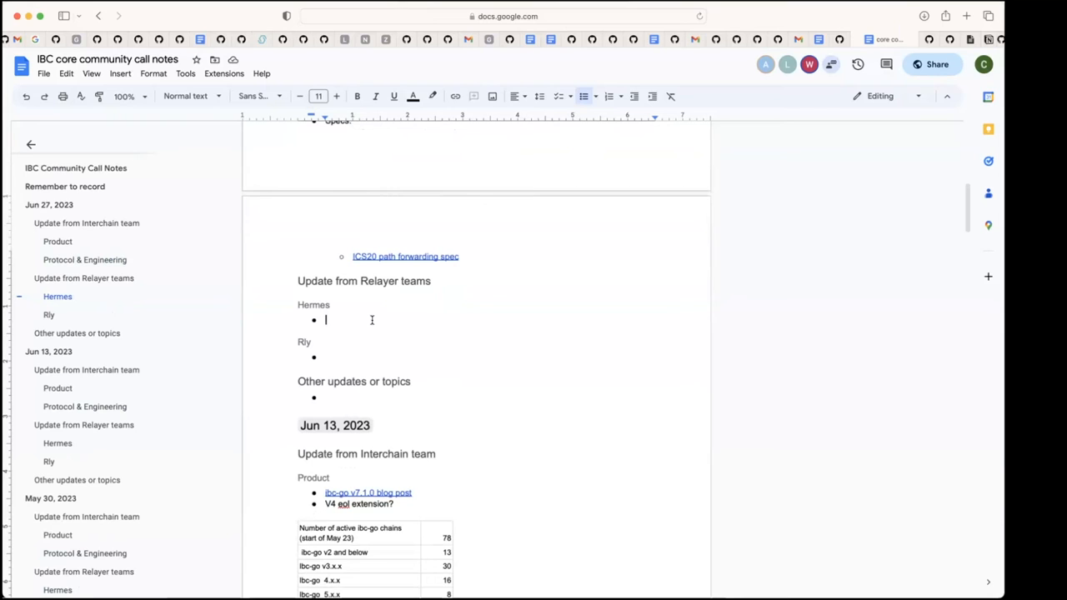
mouse_move(777, 360)
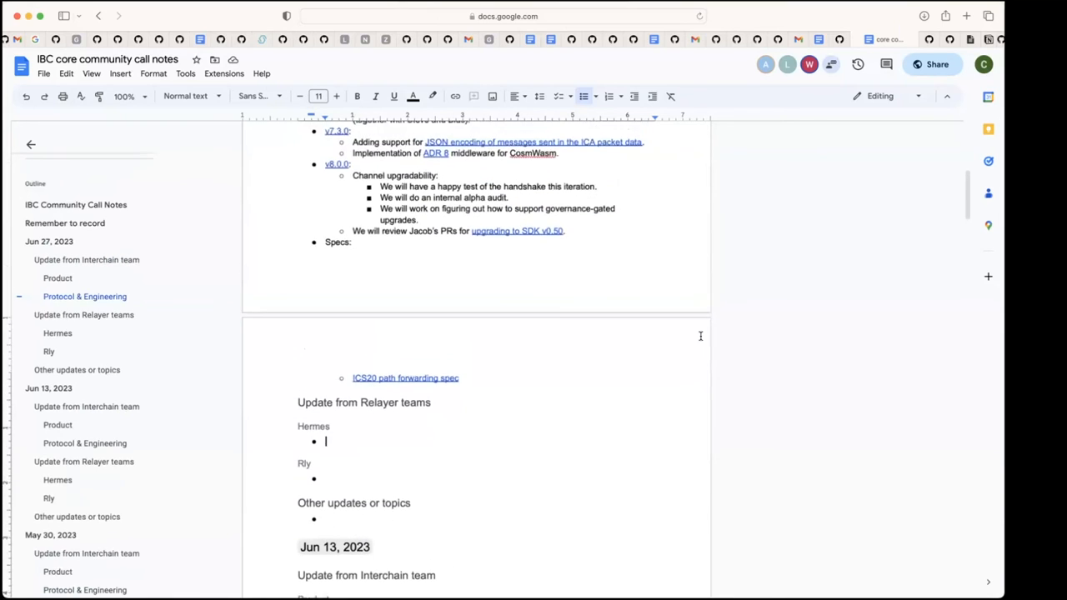
scroll("down", 3)
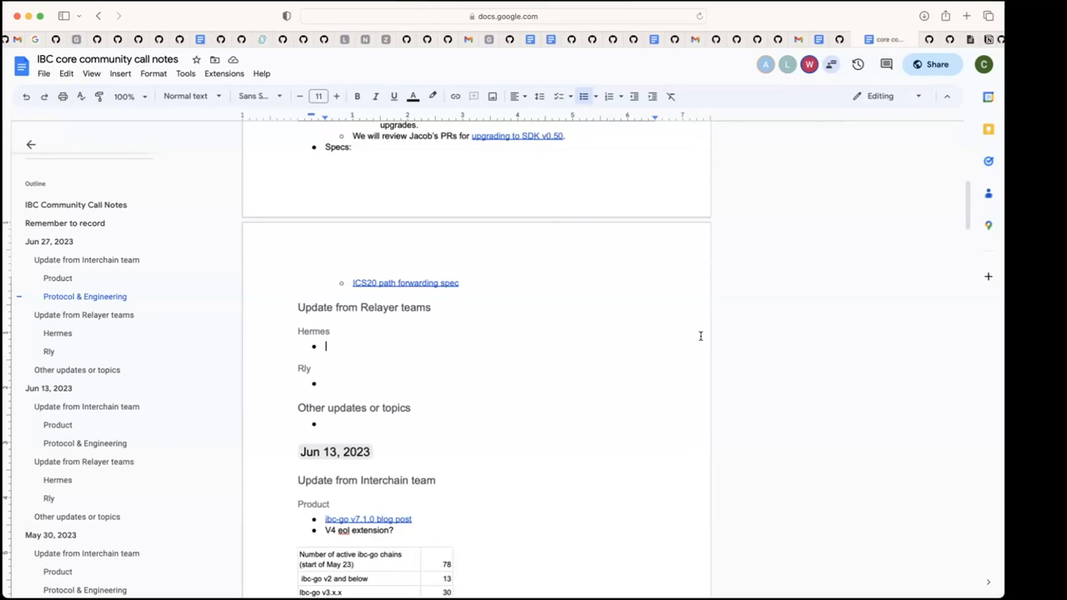
- Write 'Resumed work on channel upgradability.' under Hermes and start a new bullet beneath it
type("Resumed work on channel")
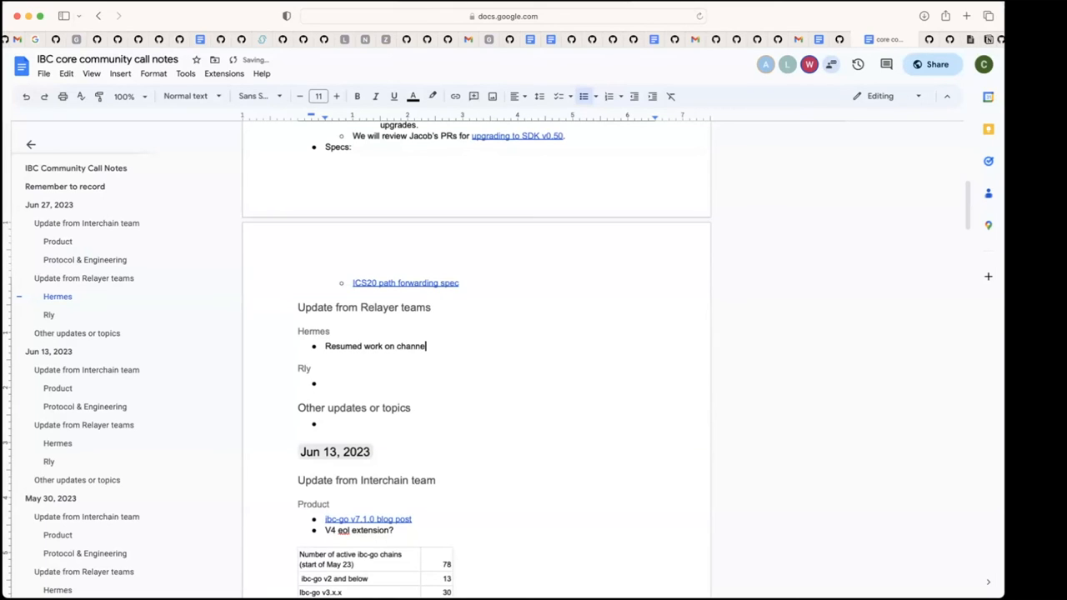
type("upgradabil")
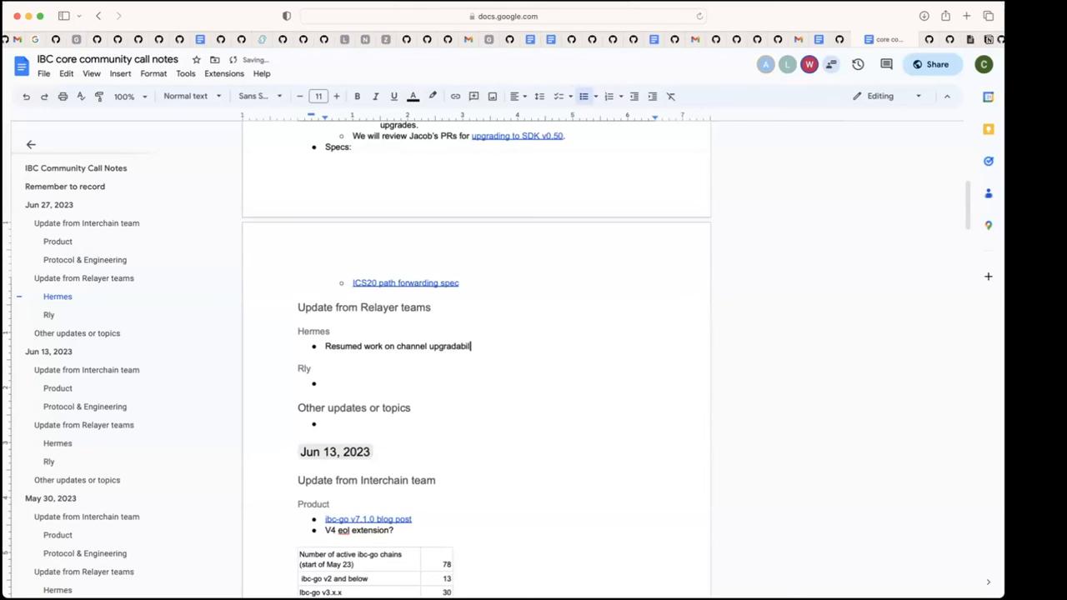
type("ty.")
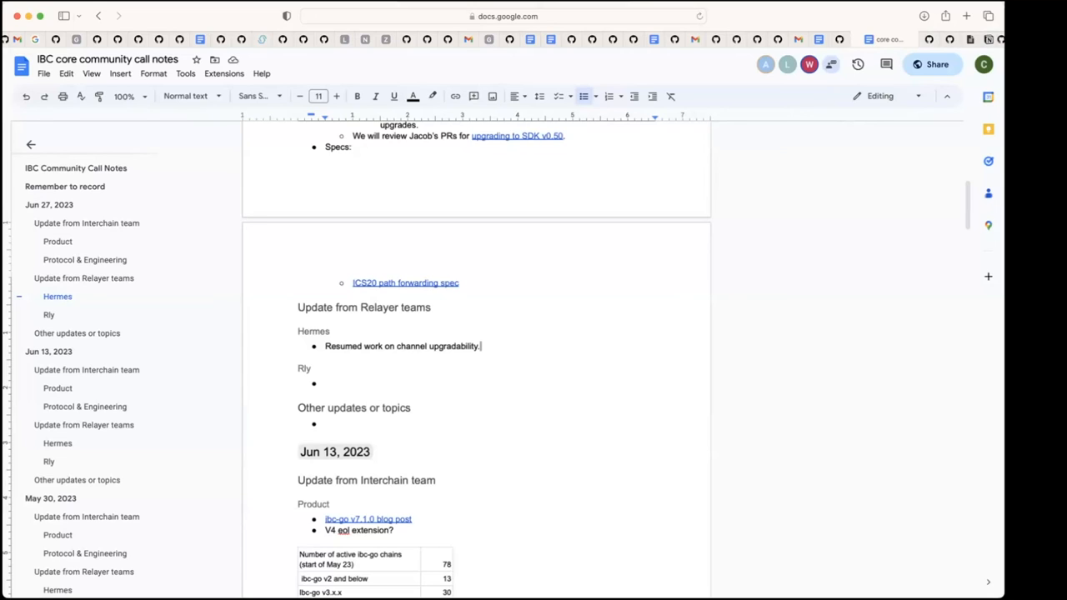
key("enter")
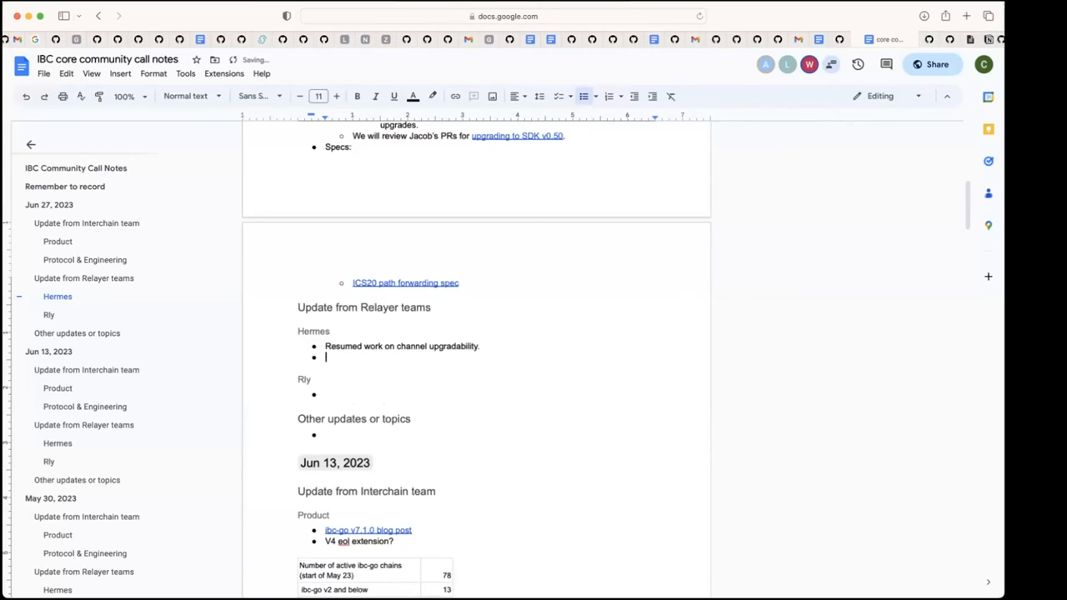
- Write 'Improving test framework.' as the second Hermes bullet
type("Improv")
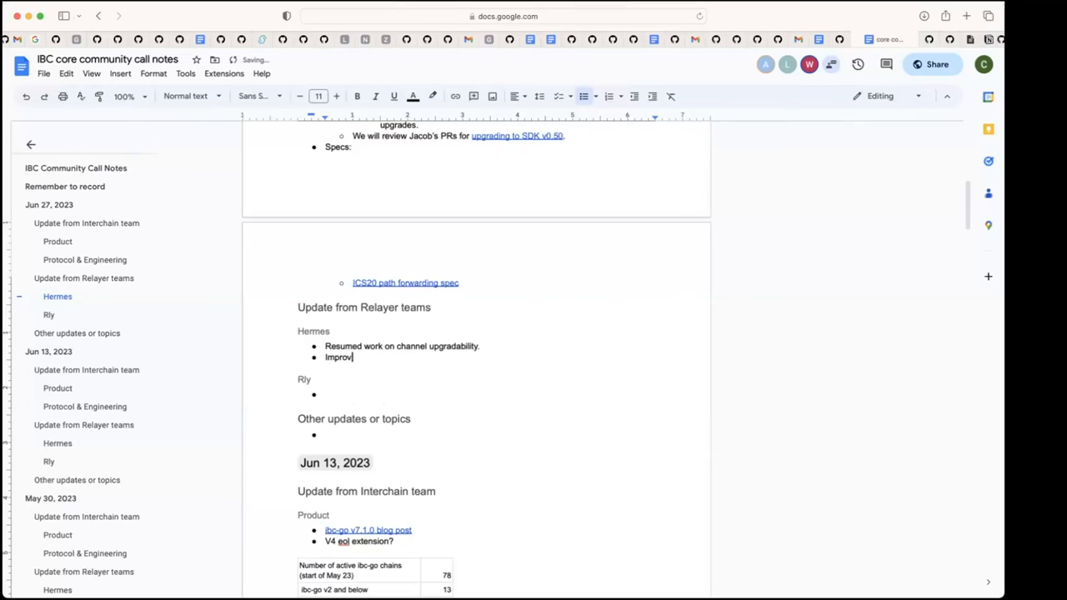
type("ing test frame")
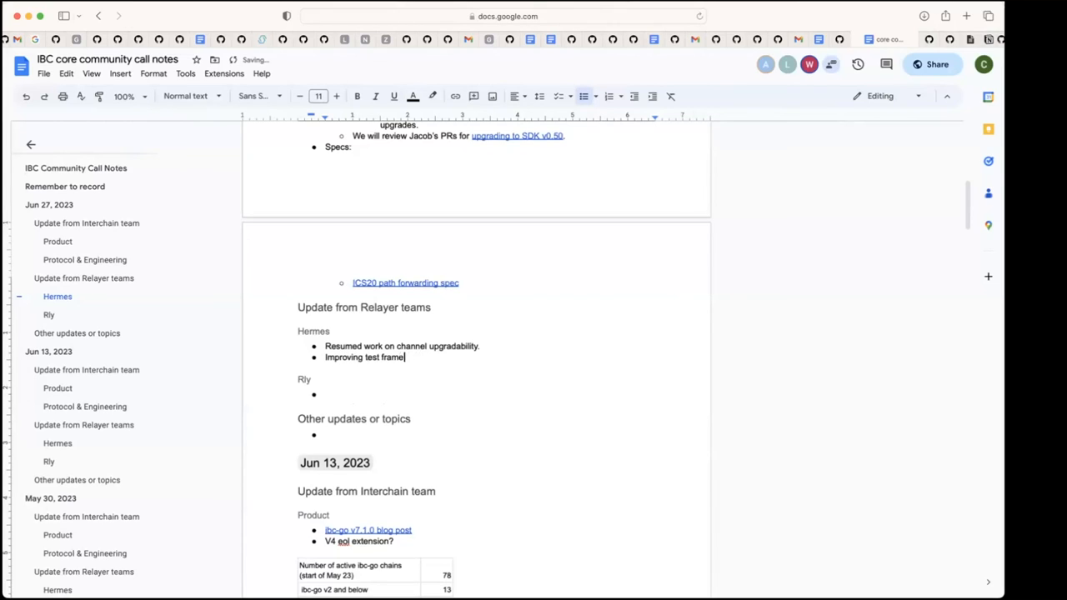
type("work.")
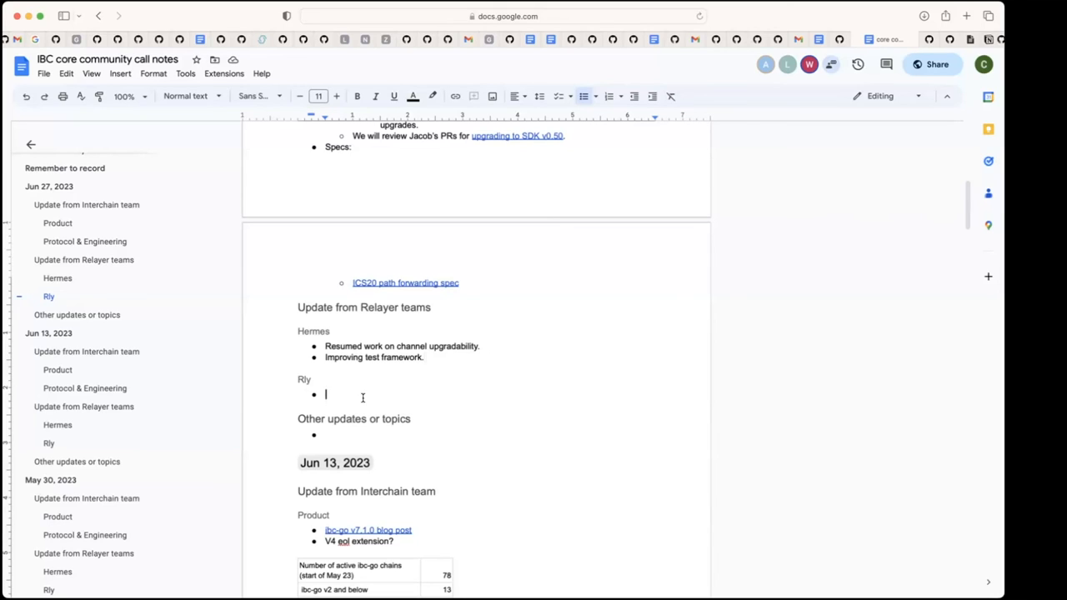
- Write 'Issue opened for channel upgradability.' in the Rly bullet
type("Issue opened")
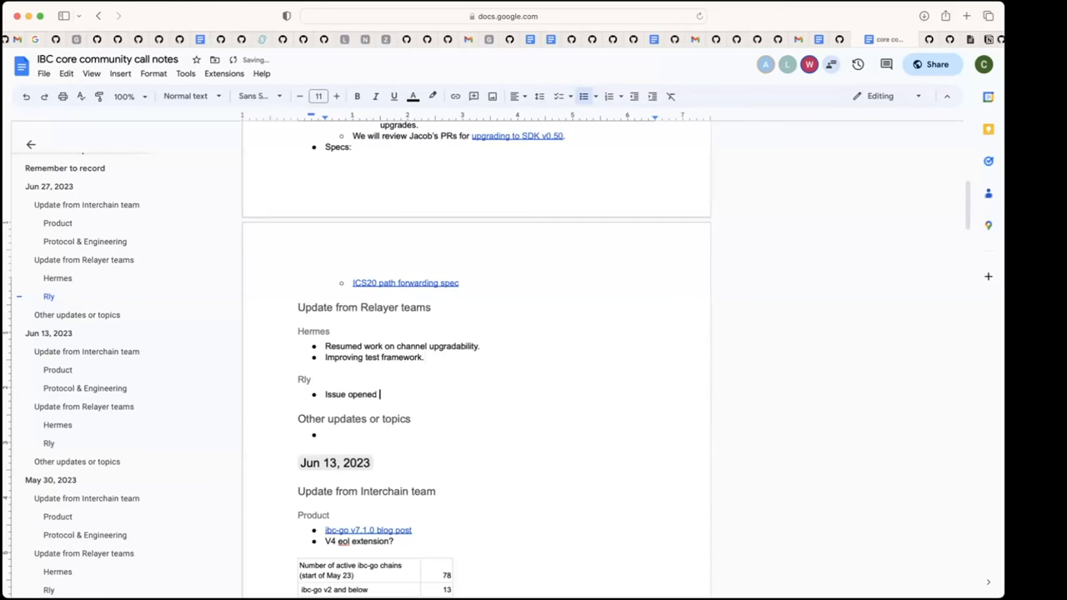
type("for channel upgrade")
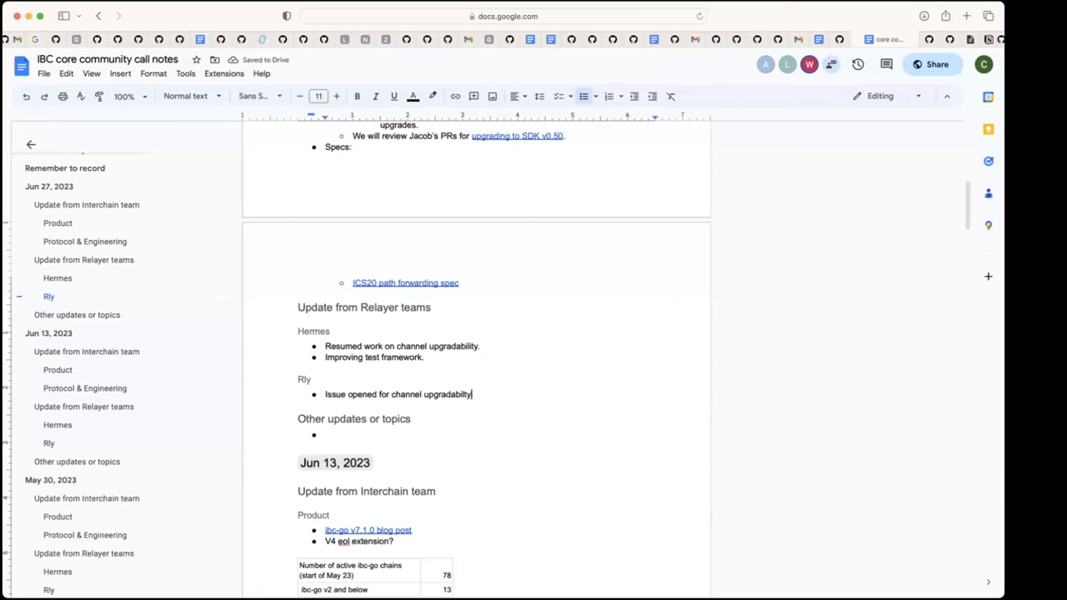
type(".")
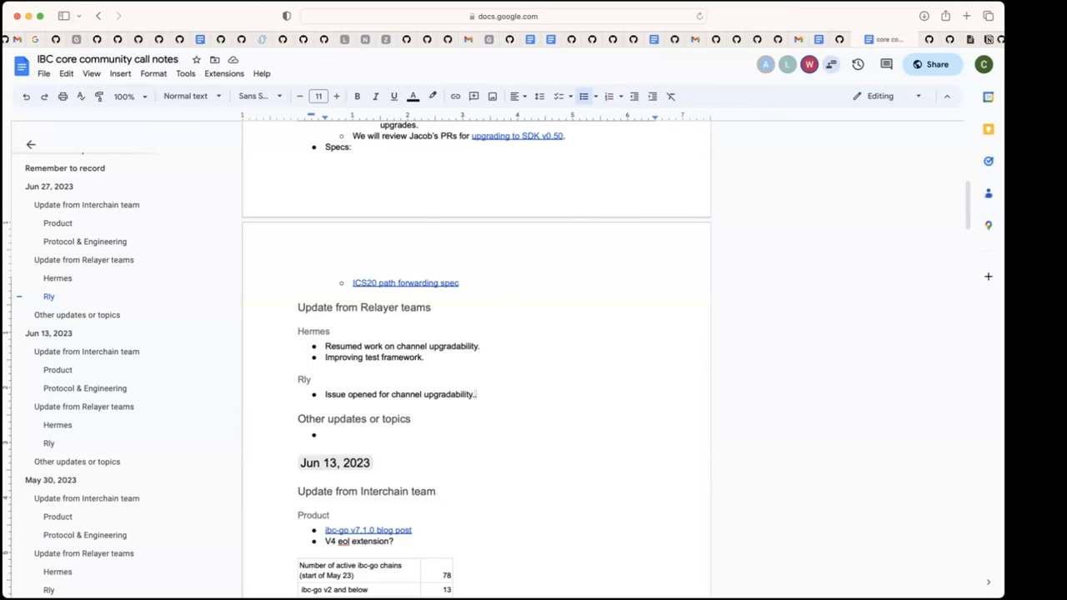
- Place the cursor at the end of the Rly note, ready for the next Jun 27 topic
left_click(477, 393)
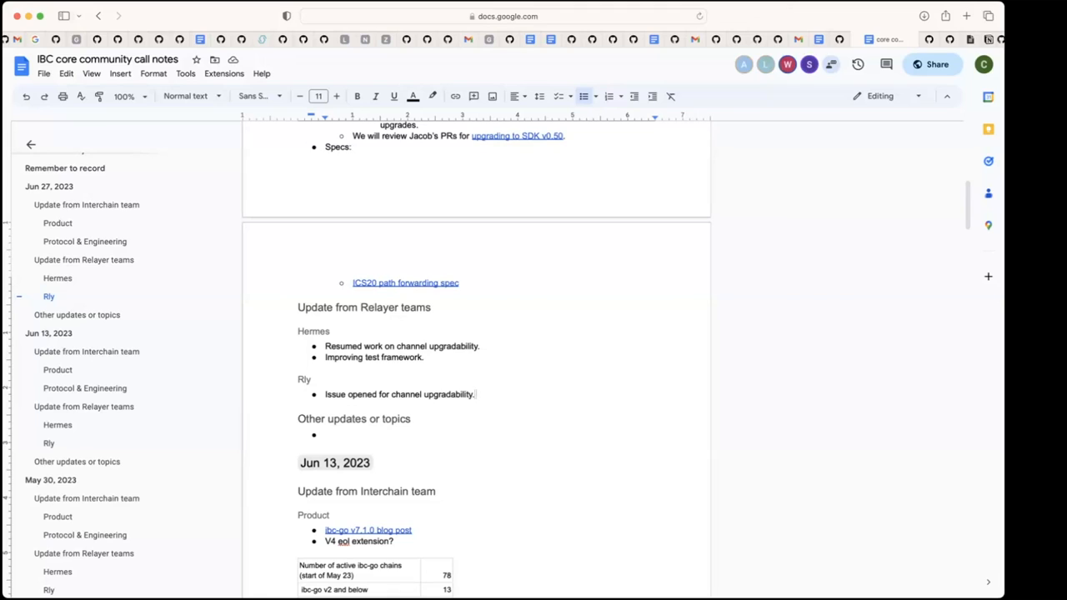
left_click(477, 393)
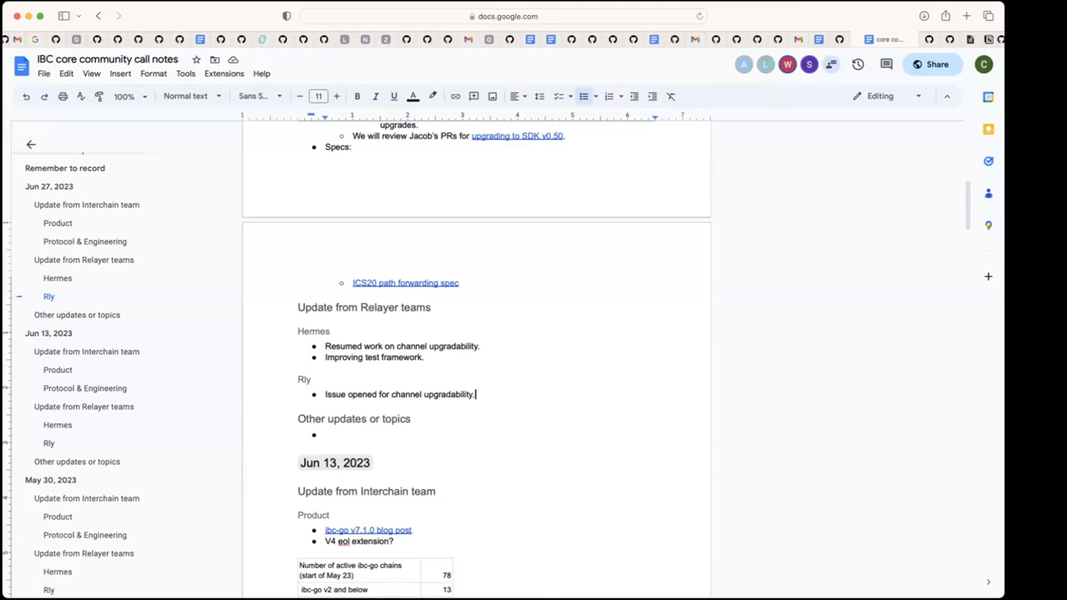
mouse_move(787, 75)
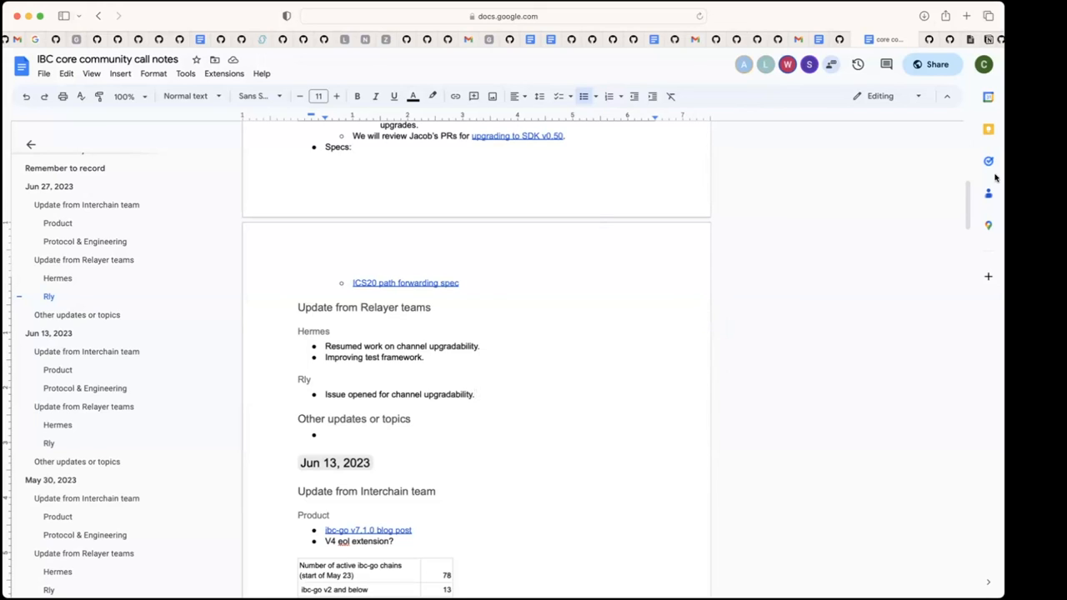
left_click(475, 393)
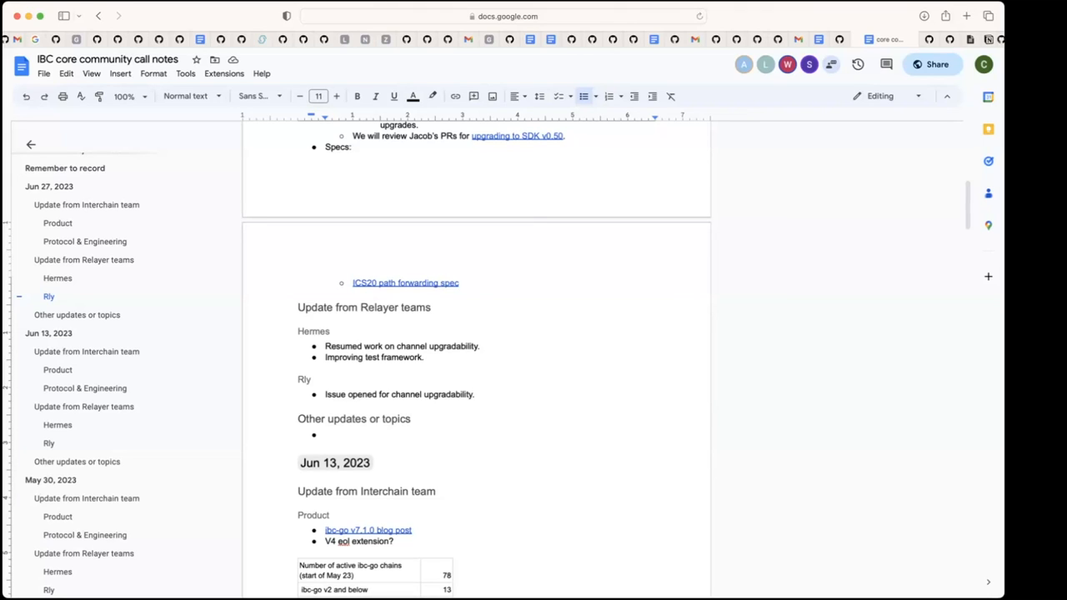
left_click(475, 394)
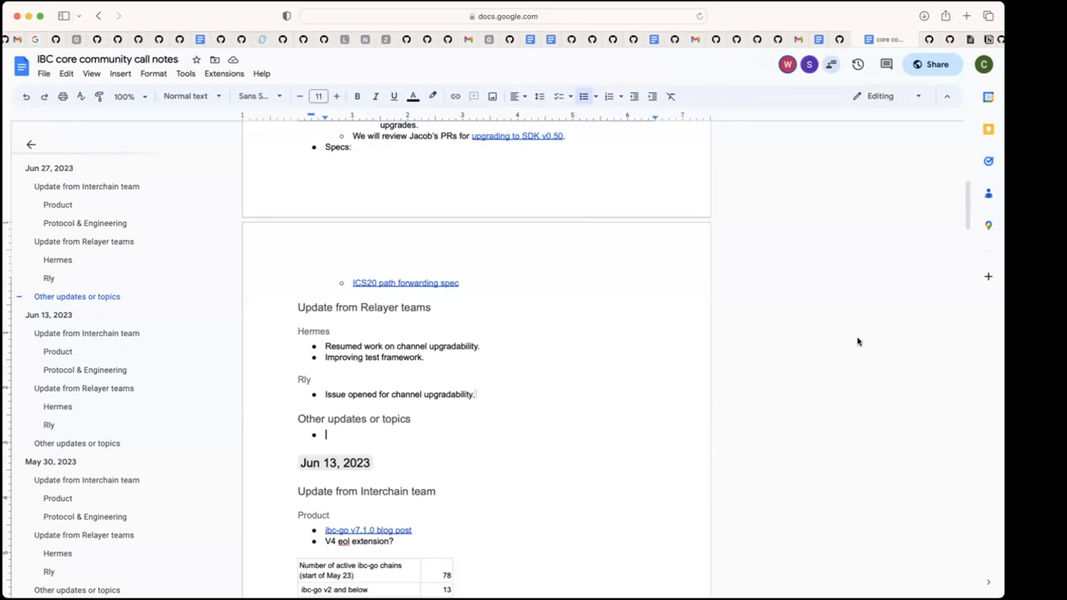
mouse_move(717, 317)
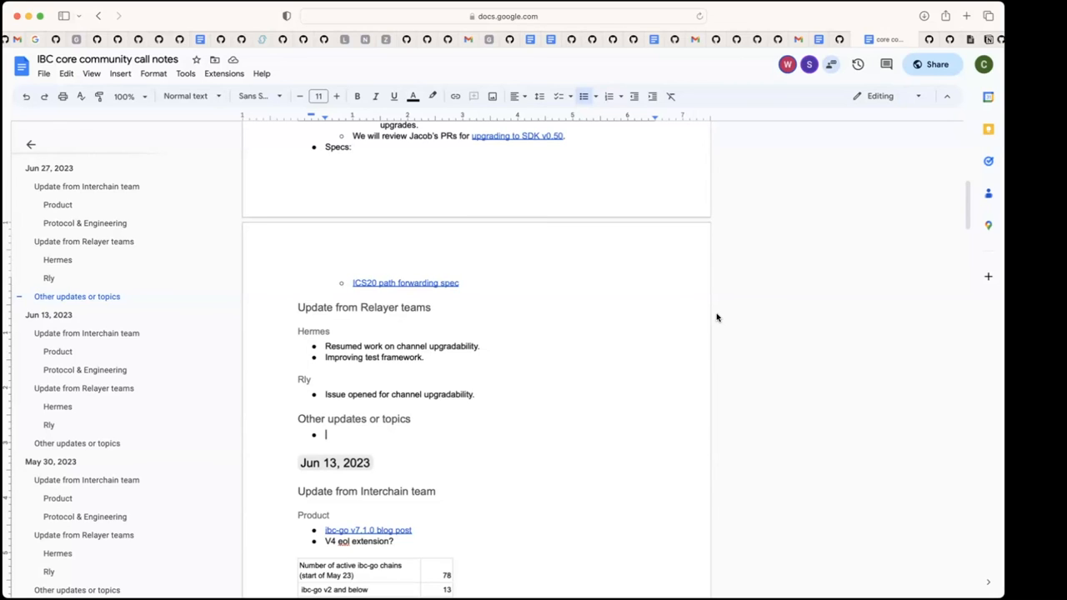
mouse_move(754, 350)
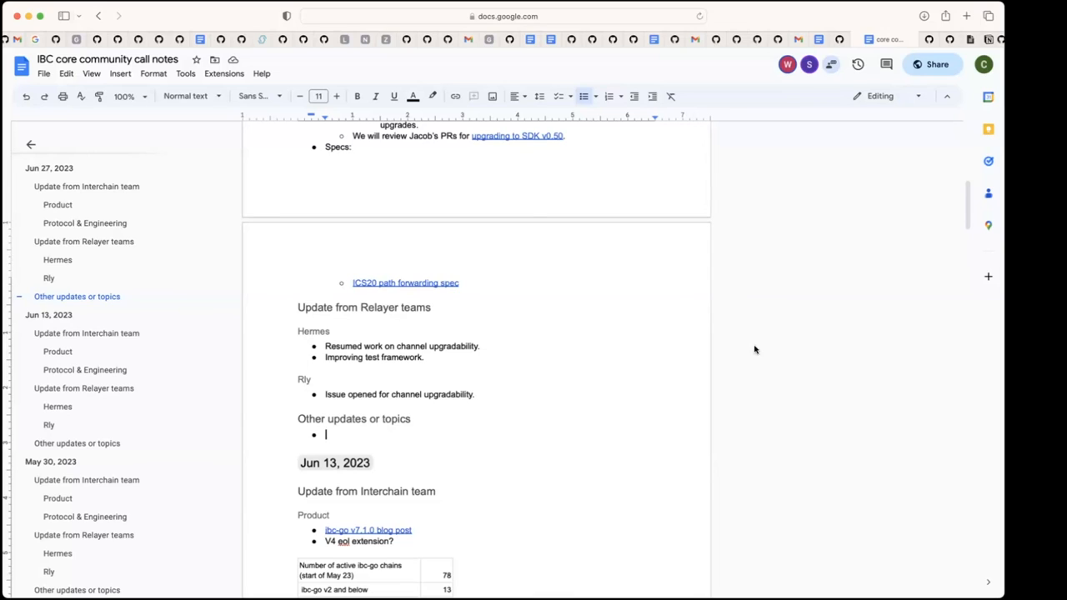
mouse_move(780, 374)
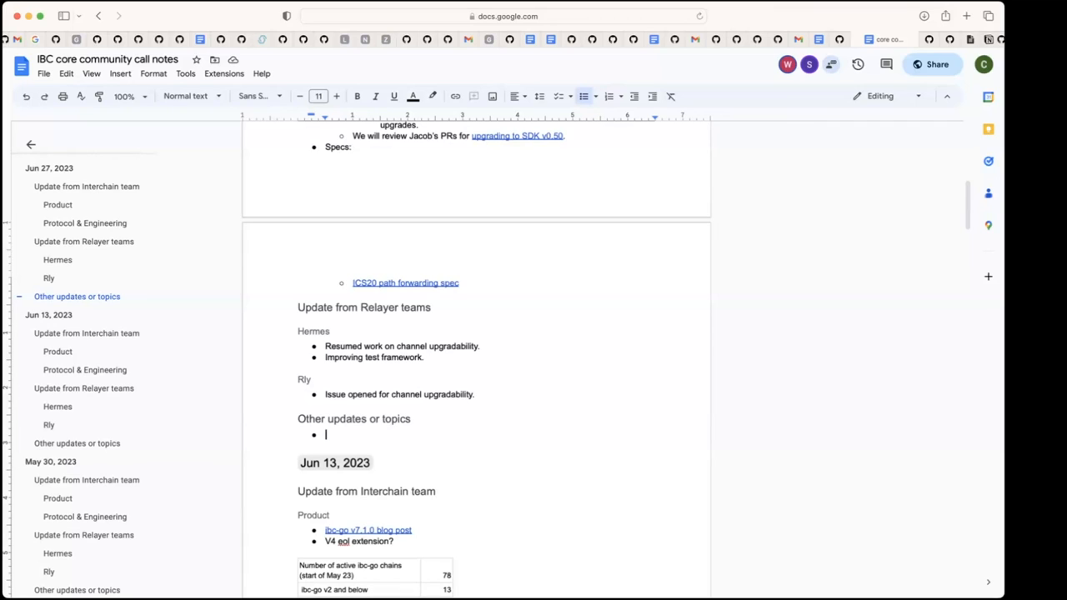
mouse_move(537, 487)
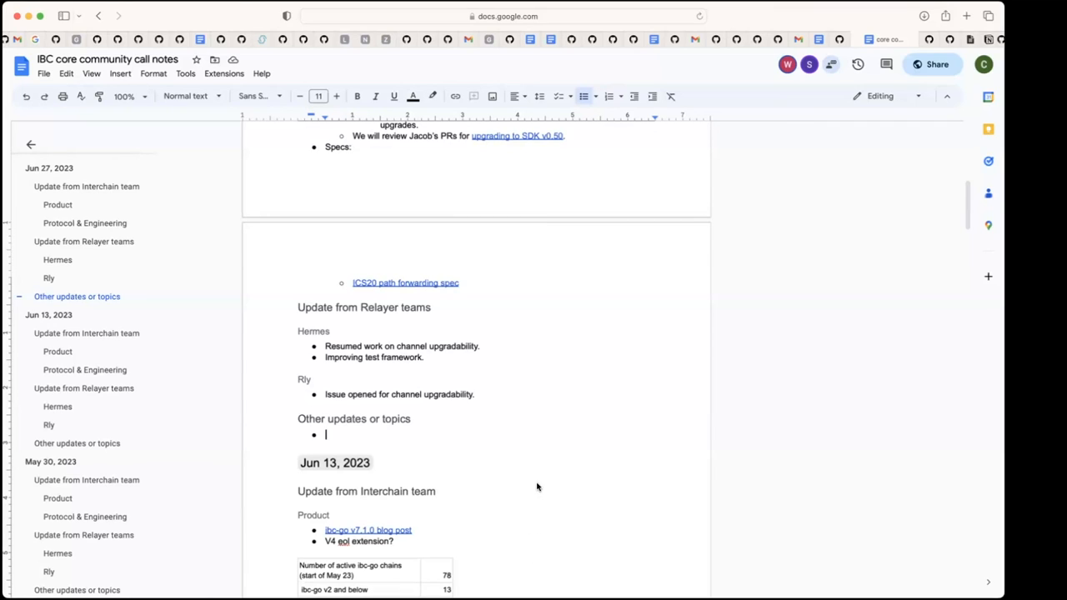
mouse_move(551, 357)
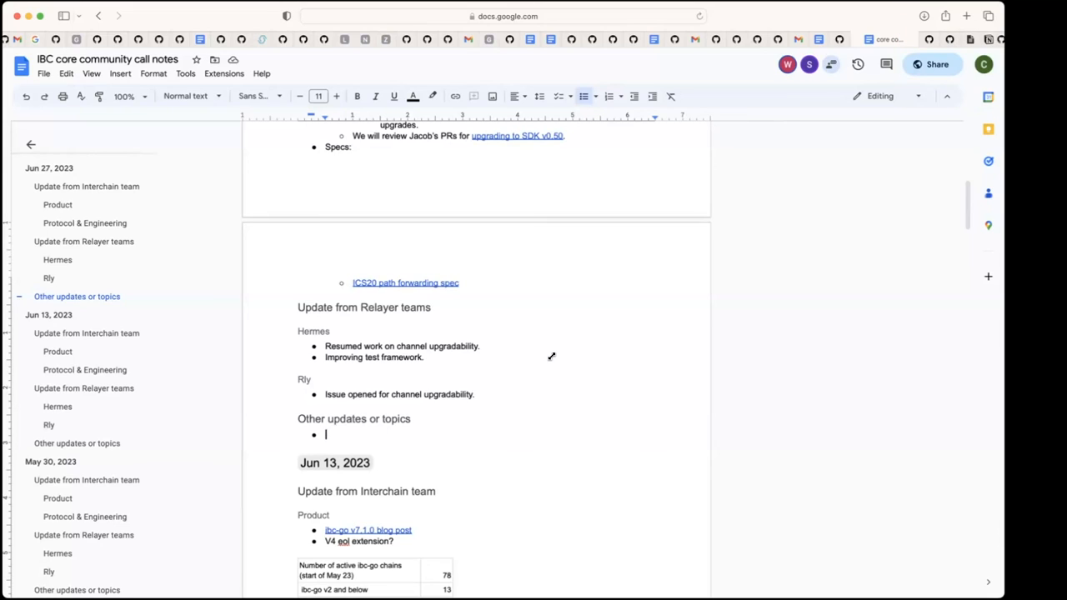
mouse_move(601, 130)
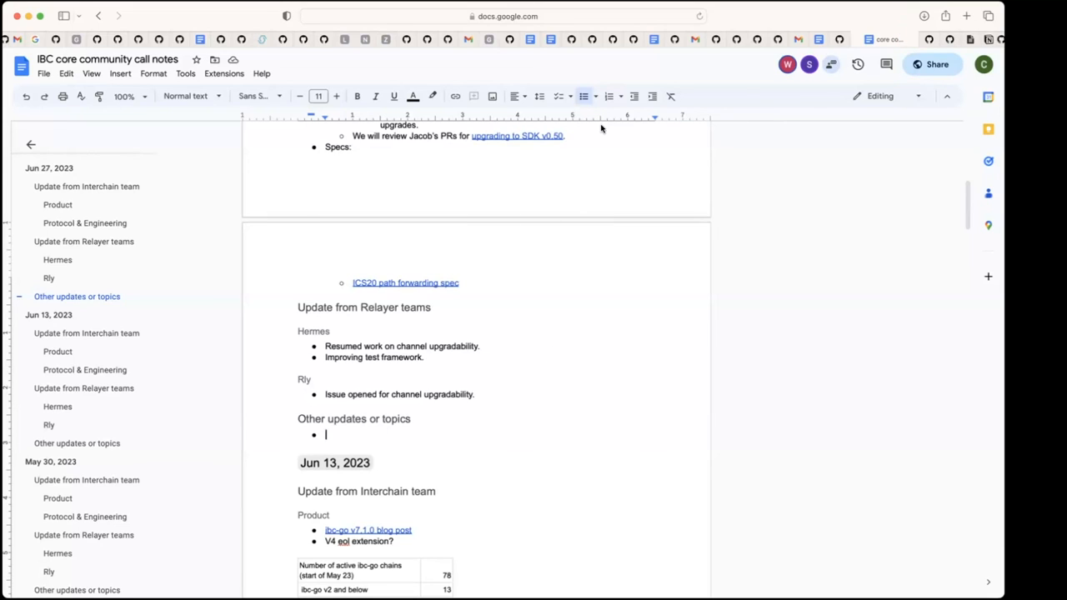